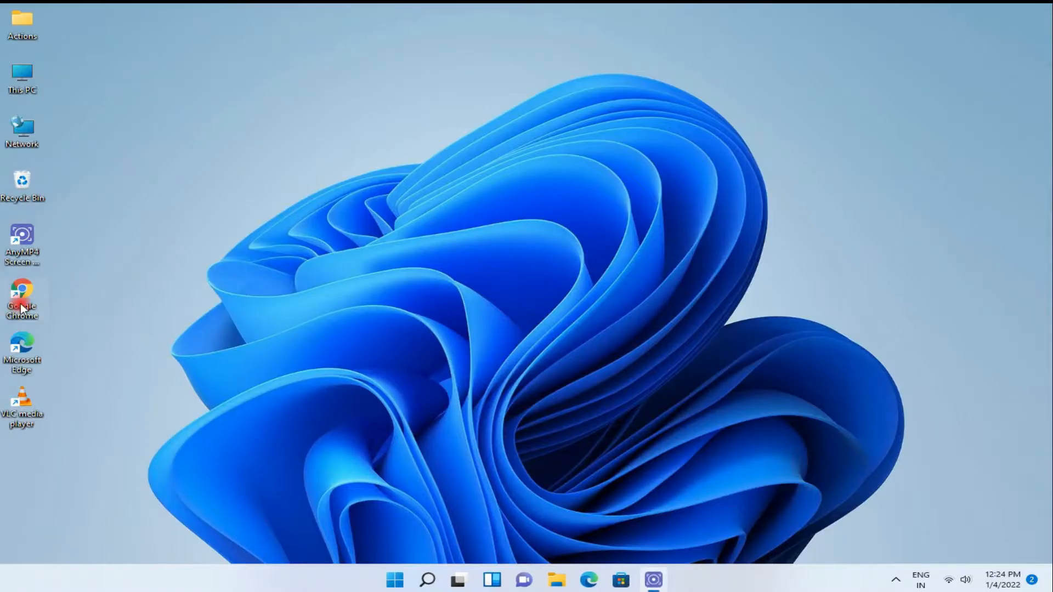
Launch Chrome and search Google for 'bhashaindia download microsoft' using the suggestion.
{"action": "double_click", "coordinate": [22, 290]}
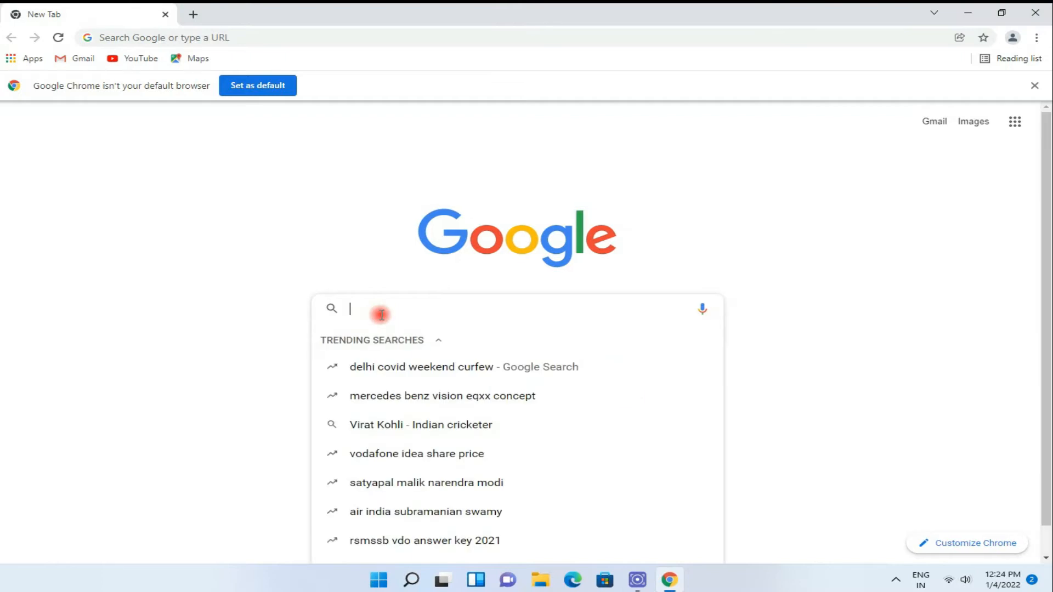
{"action": "type", "text": "bhass"}
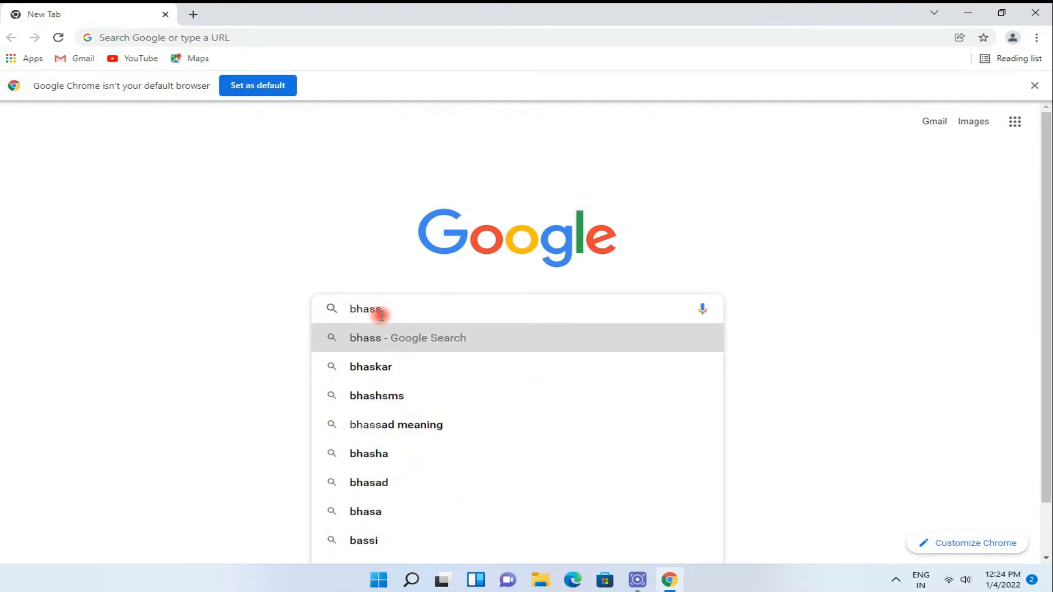
{"action": "type", "text": "bhasa"}
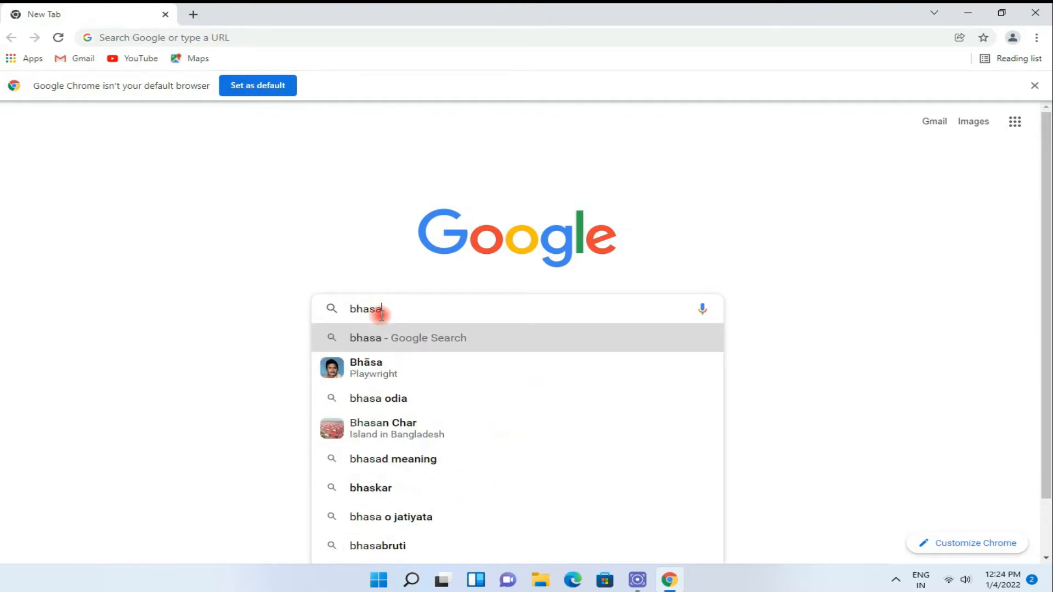
{"action": "type", "text": "in"}
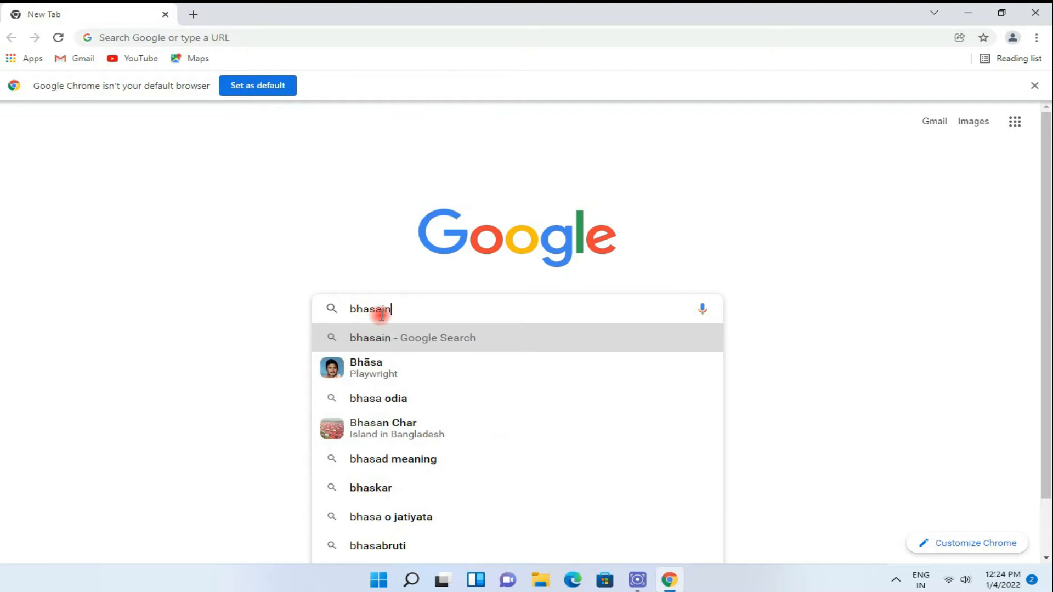
{"action": "key", "text": "Backspace"}
{"action": "type", "text": "h"}
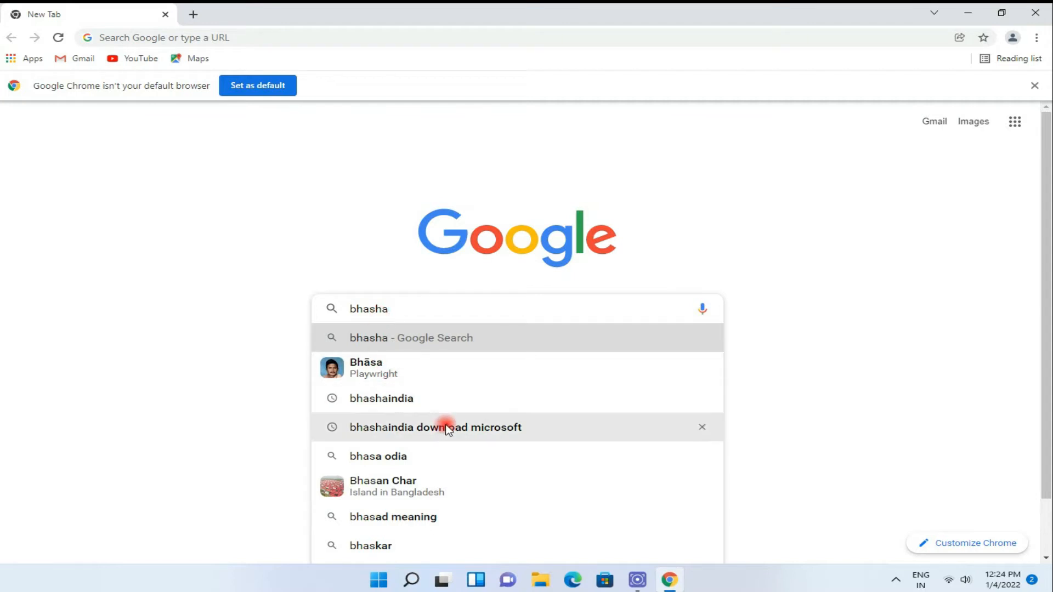
{"action": "left_click", "coordinate": [435, 427]}
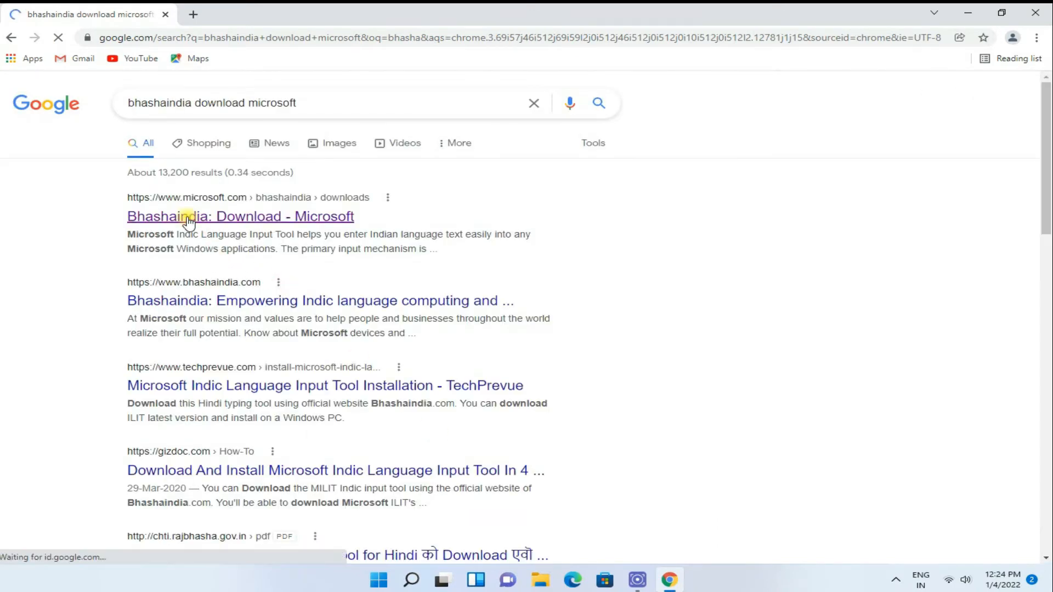
Open the 'Bhashaindia: Download - Microsoft' page and download Hindi.zip from the Hindi ILIT row.
{"action": "left_click", "coordinate": [193, 217]}
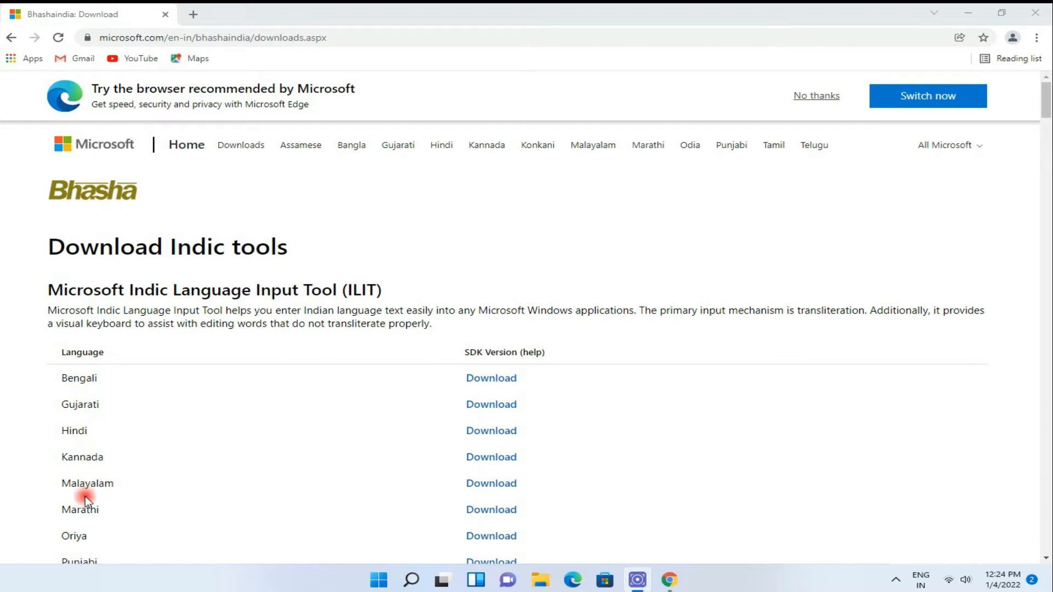
{"action": "mouse_move", "coordinate": [329, 431]}
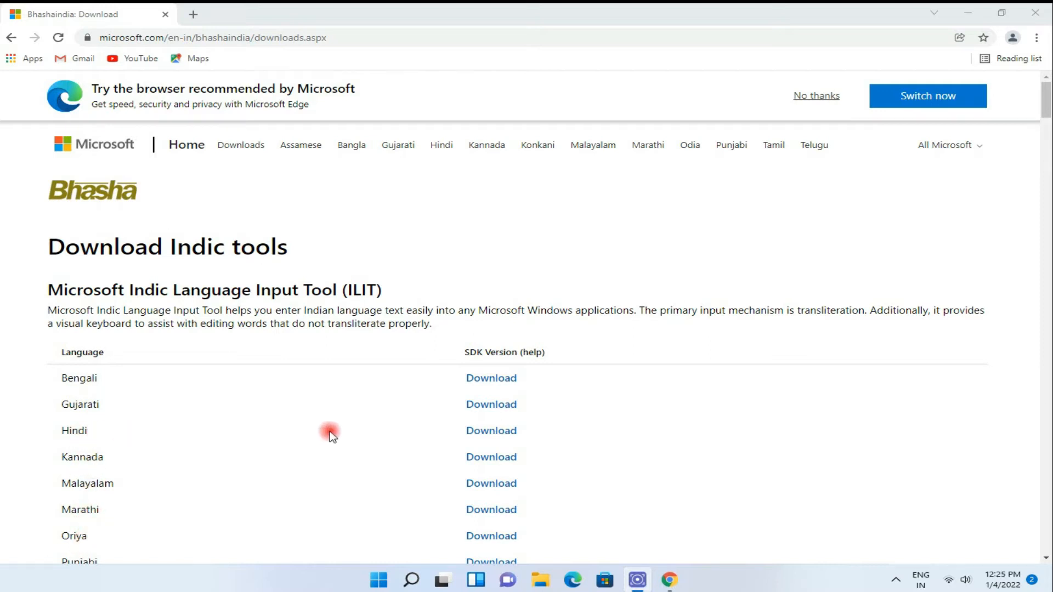
{"action": "left_click", "coordinate": [491, 430]}
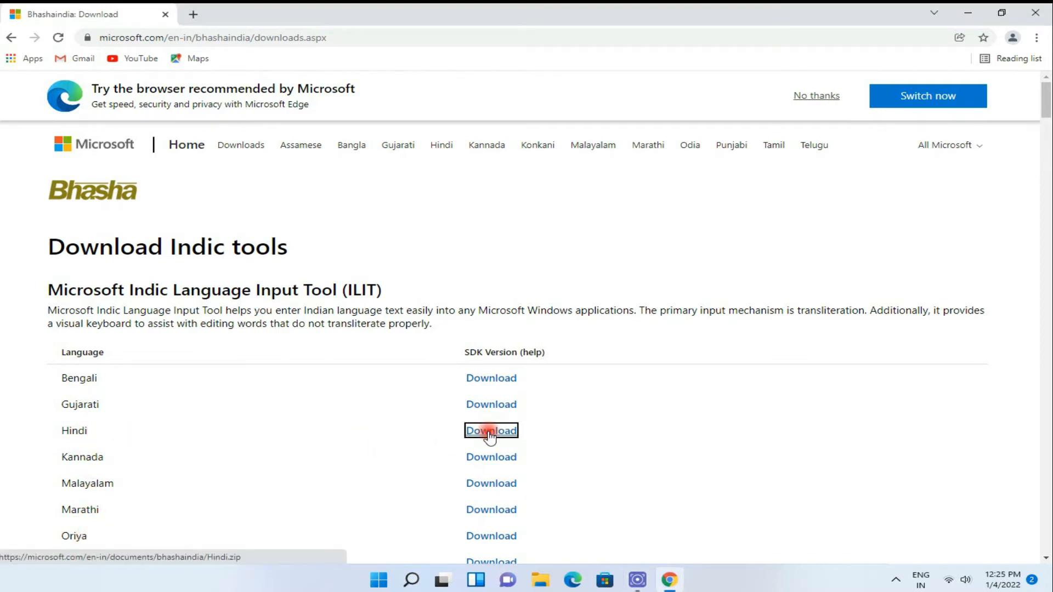
{"action": "left_click", "coordinate": [490, 431]}
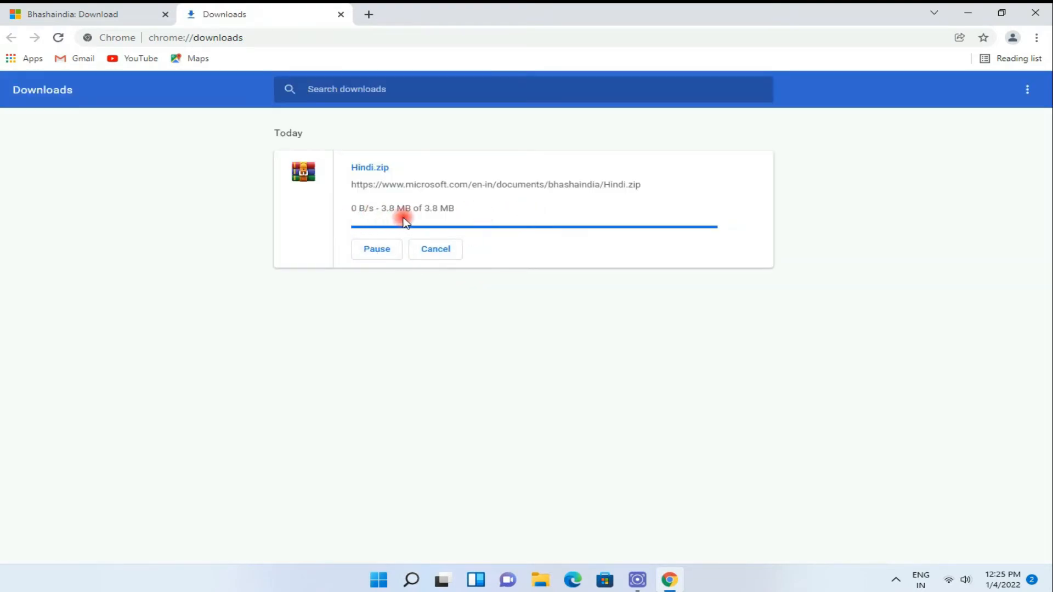
{"action": "mouse_move", "coordinate": [376, 520]}
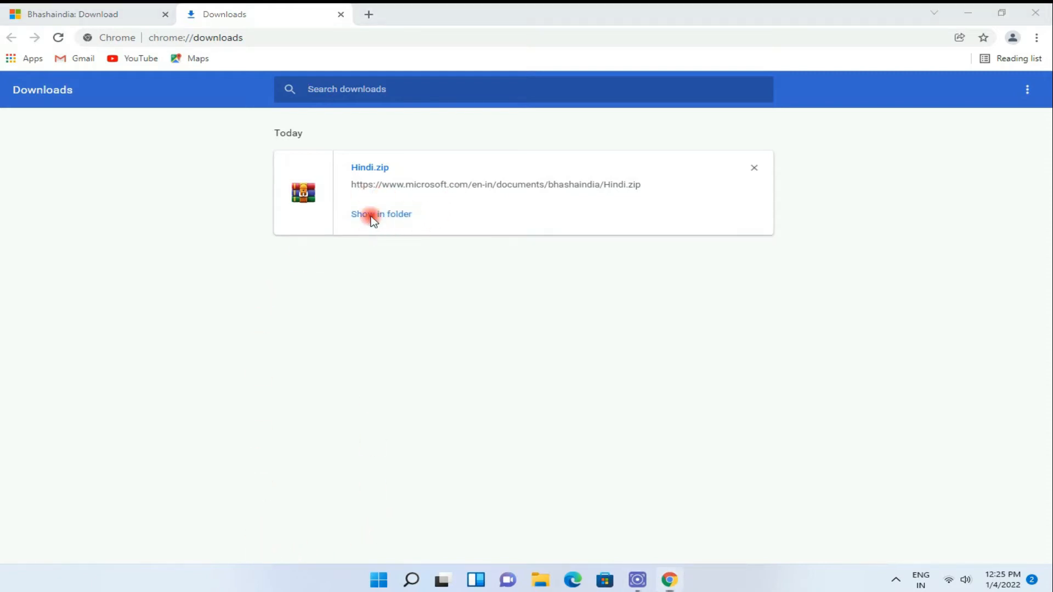
Show the finished Hindi.zip download in its Downloads folder.
{"action": "left_click", "coordinate": [370, 214]}
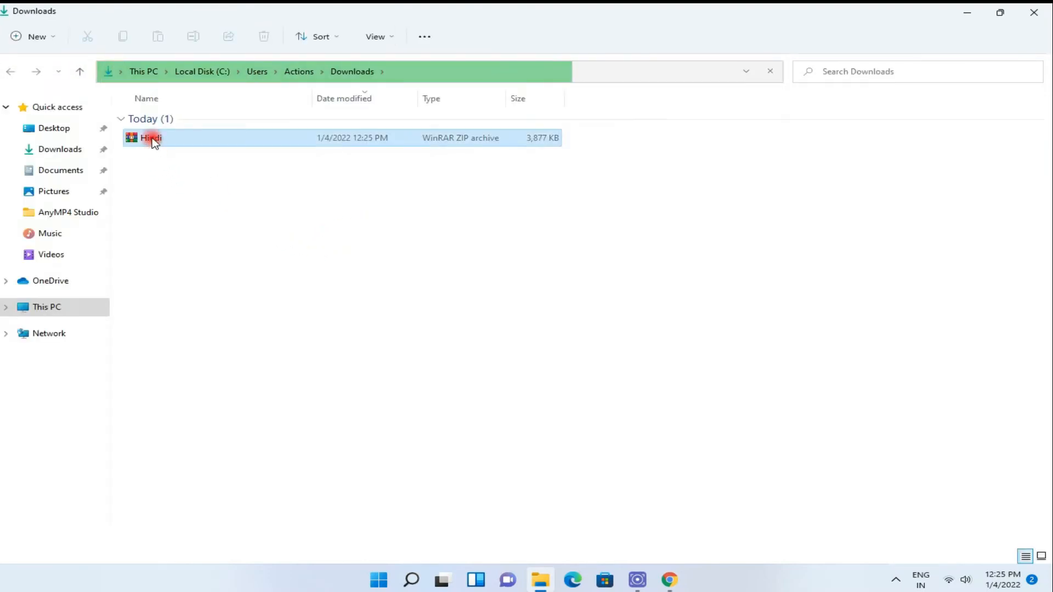
Extract Hindi.zip with Extract All into a Hindi folder and open that folder.
{"action": "left_click", "coordinate": [147, 137]}
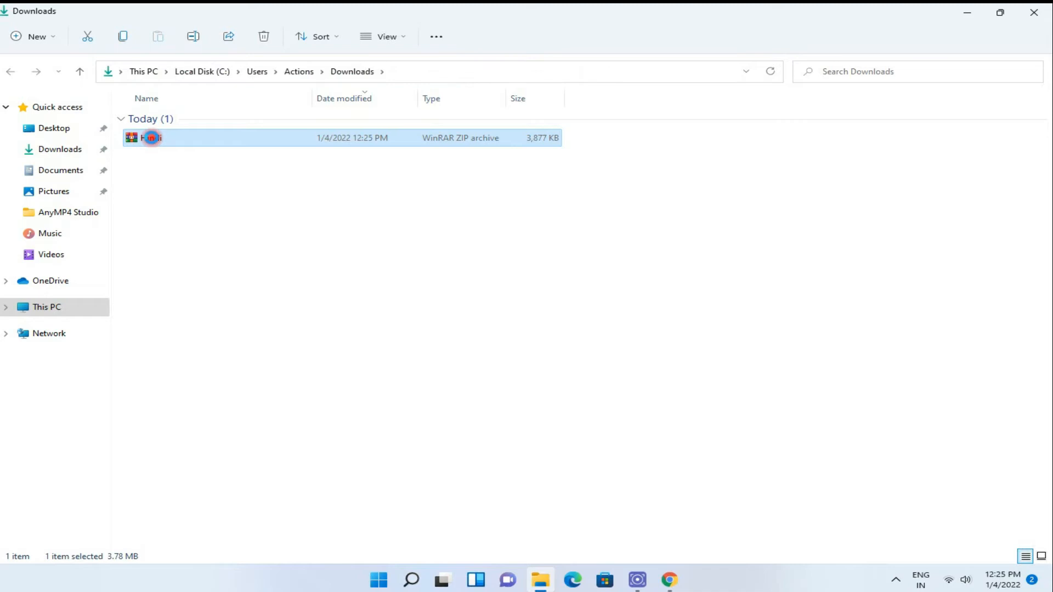
{"action": "right_click", "coordinate": [149, 138]}
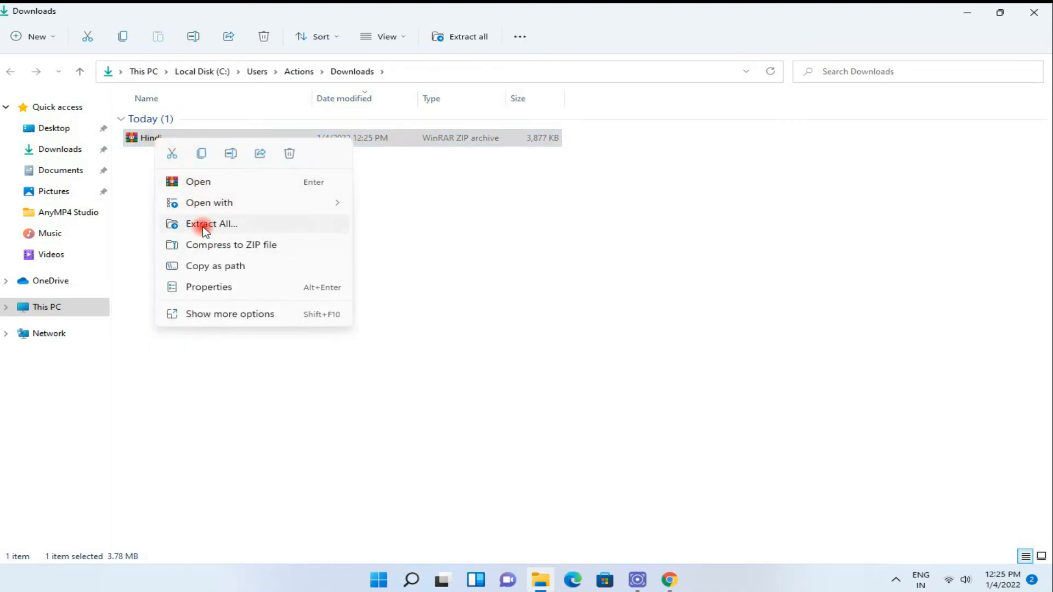
{"action": "left_click", "coordinate": [211, 224]}
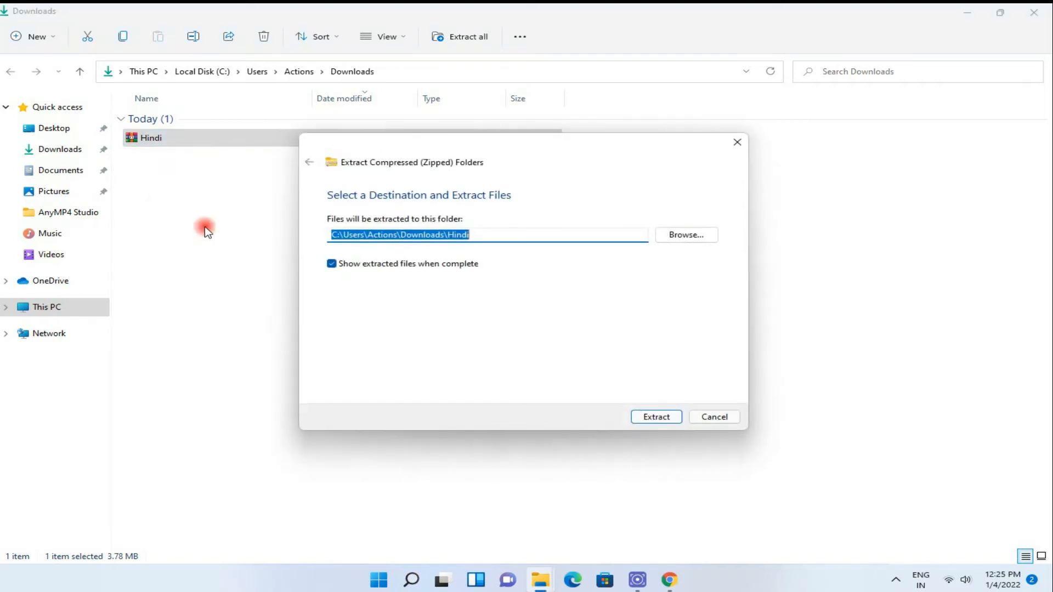
{"action": "left_click", "coordinate": [655, 416]}
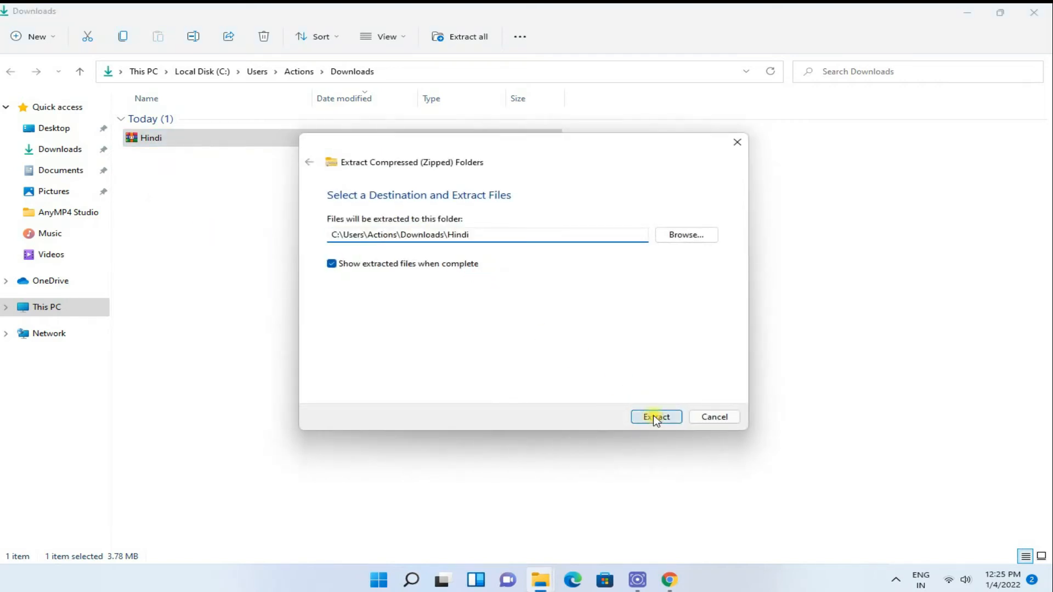
{"action": "left_click", "coordinate": [656, 417]}
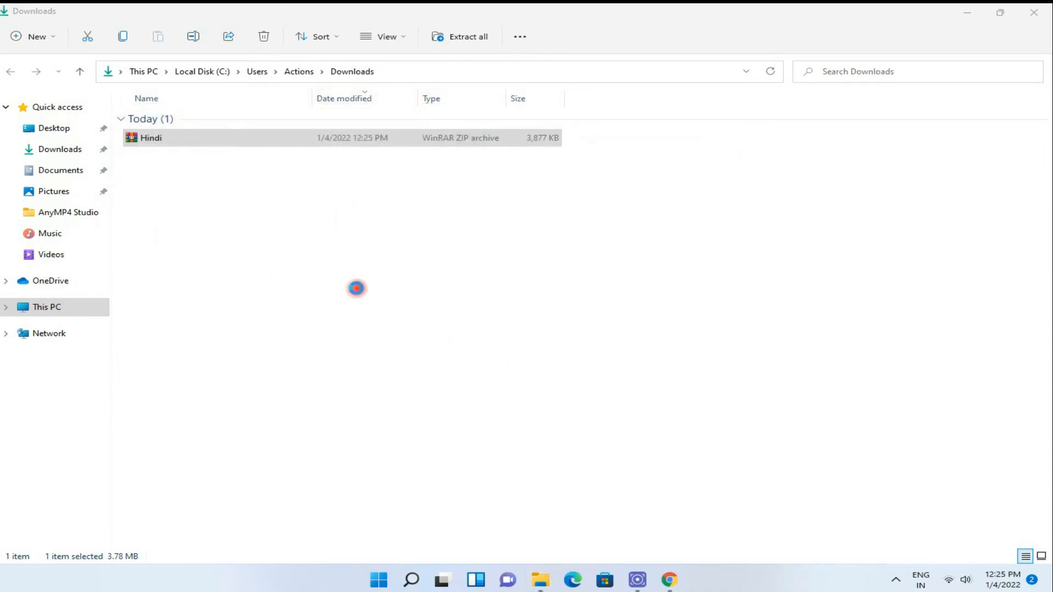
{"action": "double_click", "coordinate": [150, 138]}
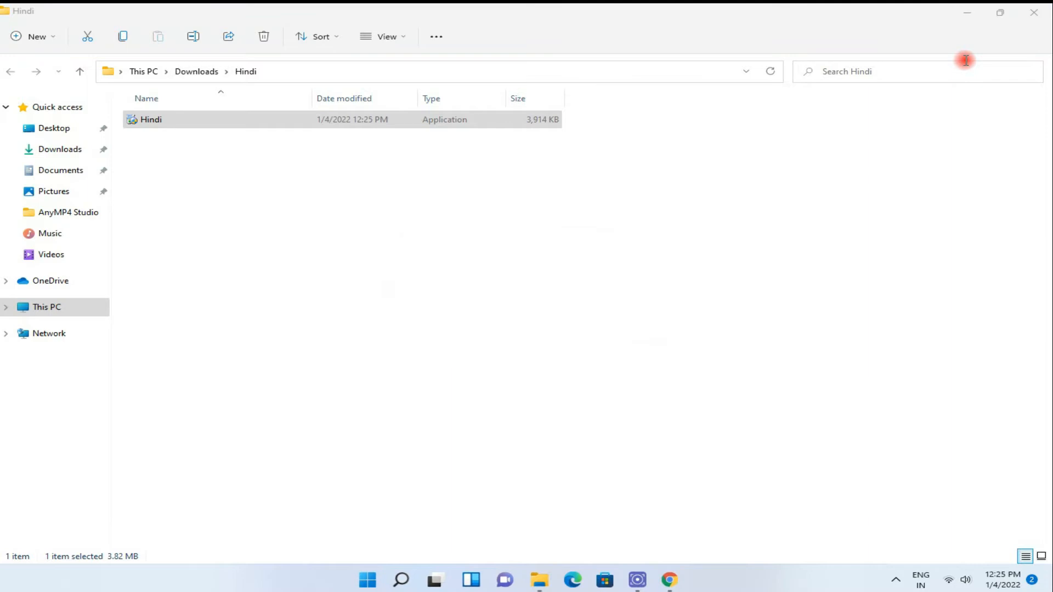
Launch the Hindi installer application, then close the Downloads folder and Chrome windows.
{"action": "double_click", "coordinate": [150, 120]}
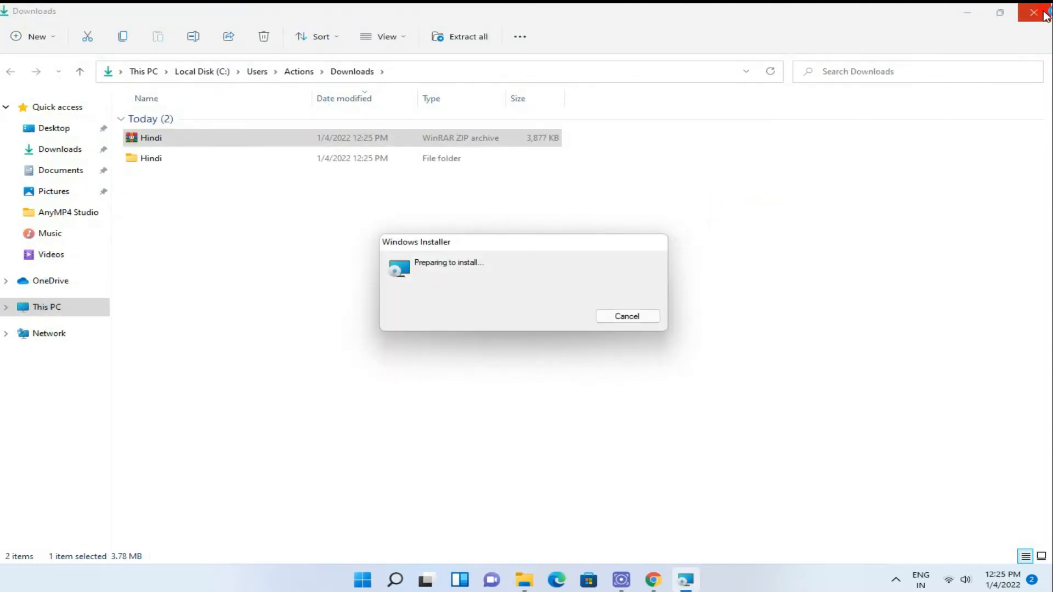
{"action": "left_click", "coordinate": [1031, 14]}
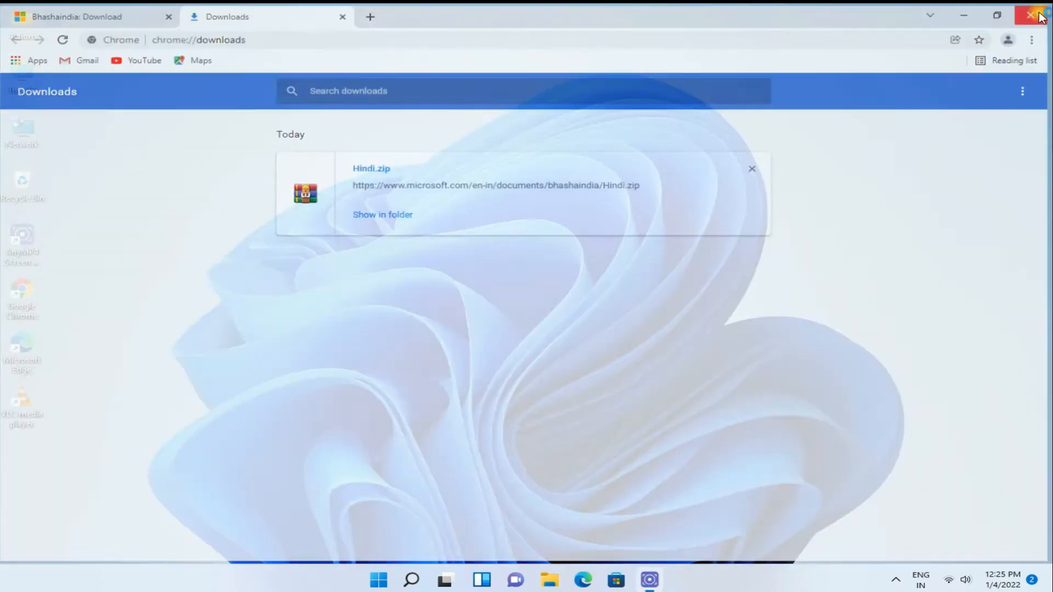
{"action": "left_click", "coordinate": [1029, 15]}
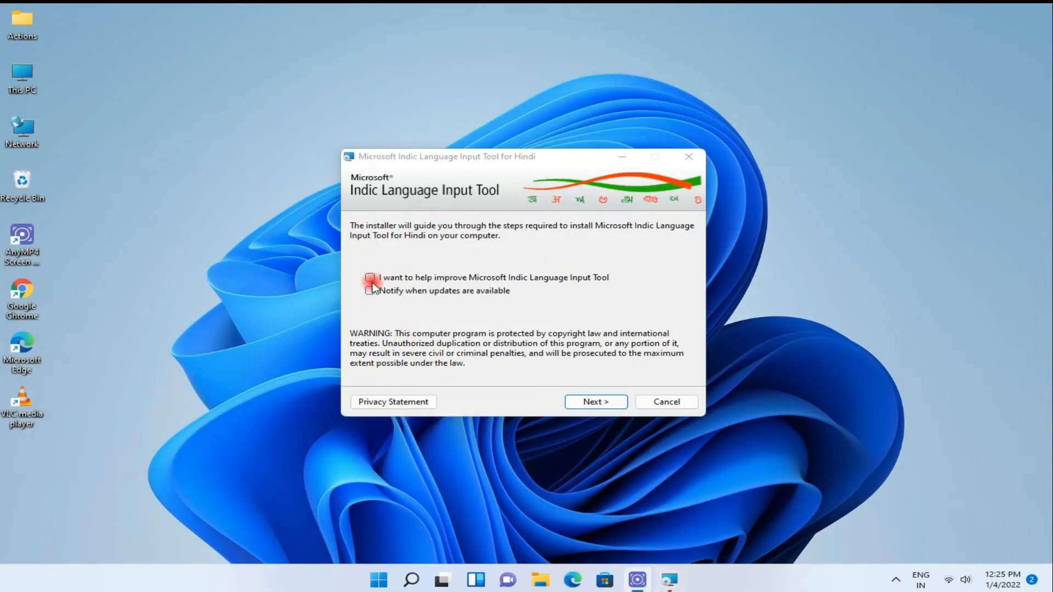
Install the Hindi input tool with improvement feedback and update notifications unchecked, accepting the license terms.
{"action": "left_click", "coordinate": [370, 291]}
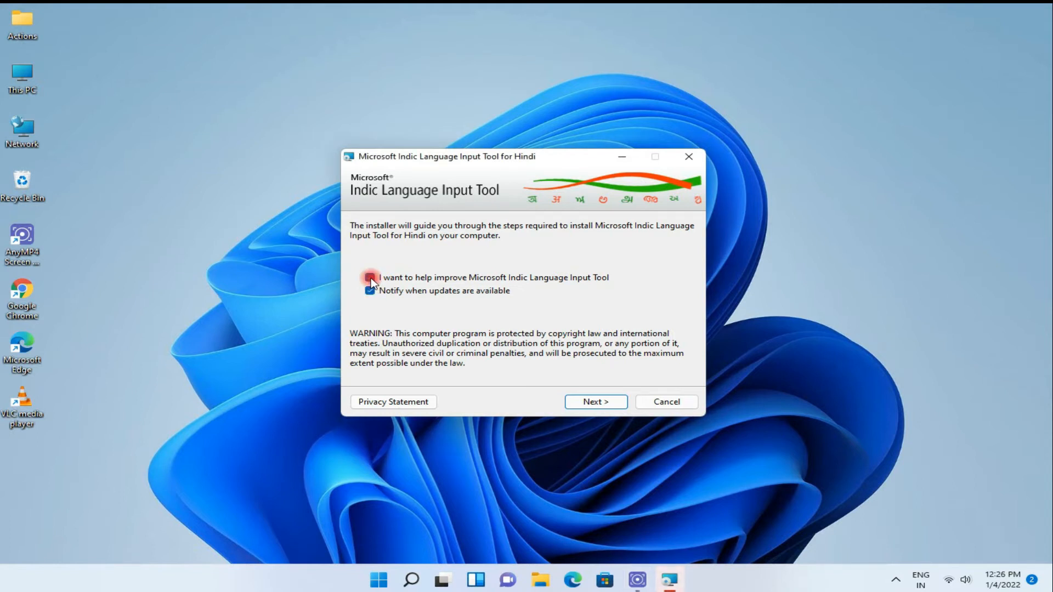
{"action": "left_click", "coordinate": [370, 291]}
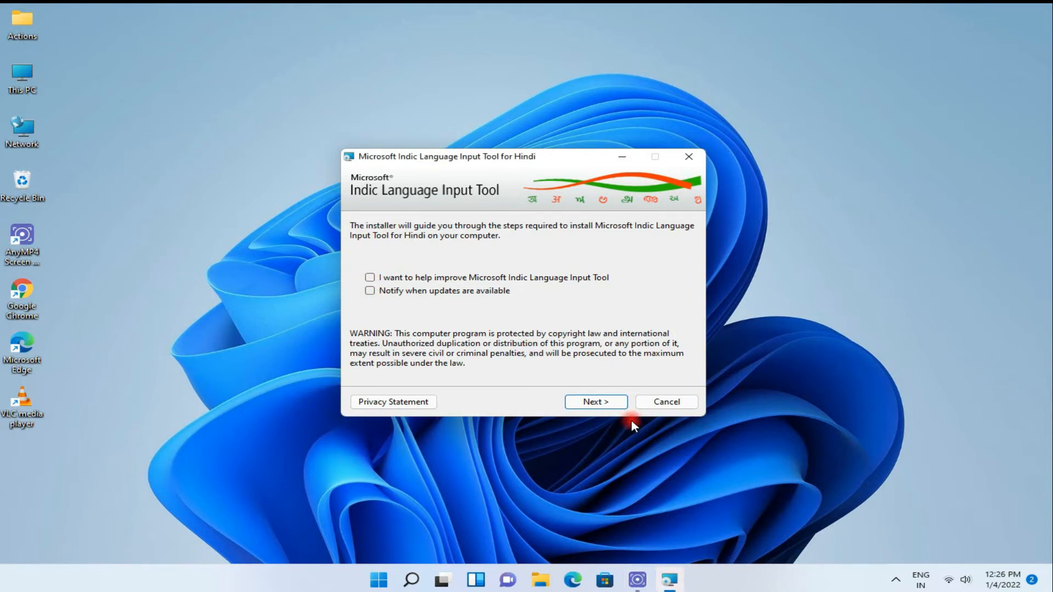
{"action": "left_click", "coordinate": [596, 402]}
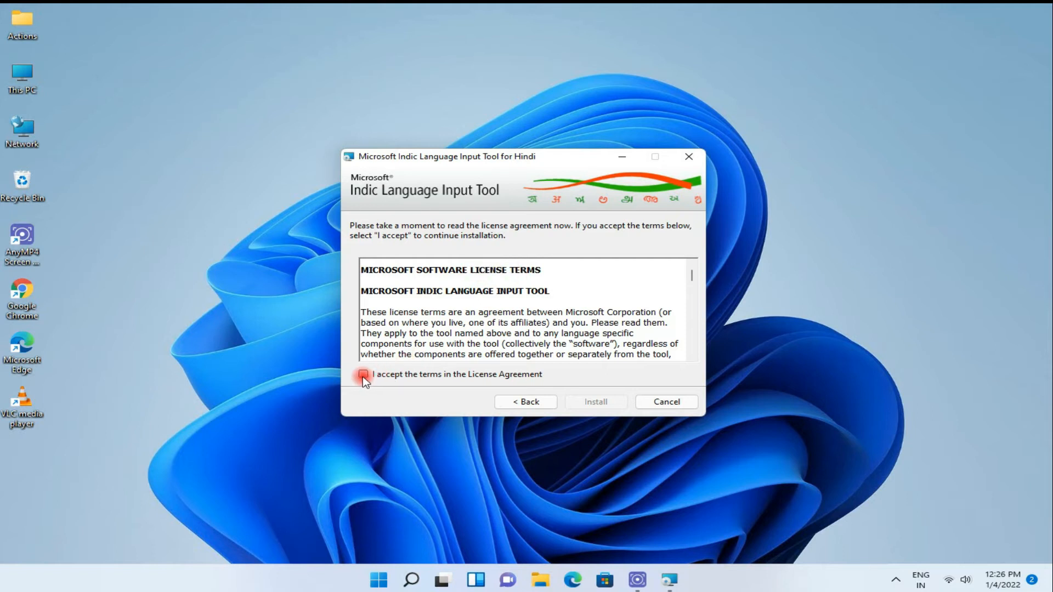
{"action": "left_click", "coordinate": [596, 402]}
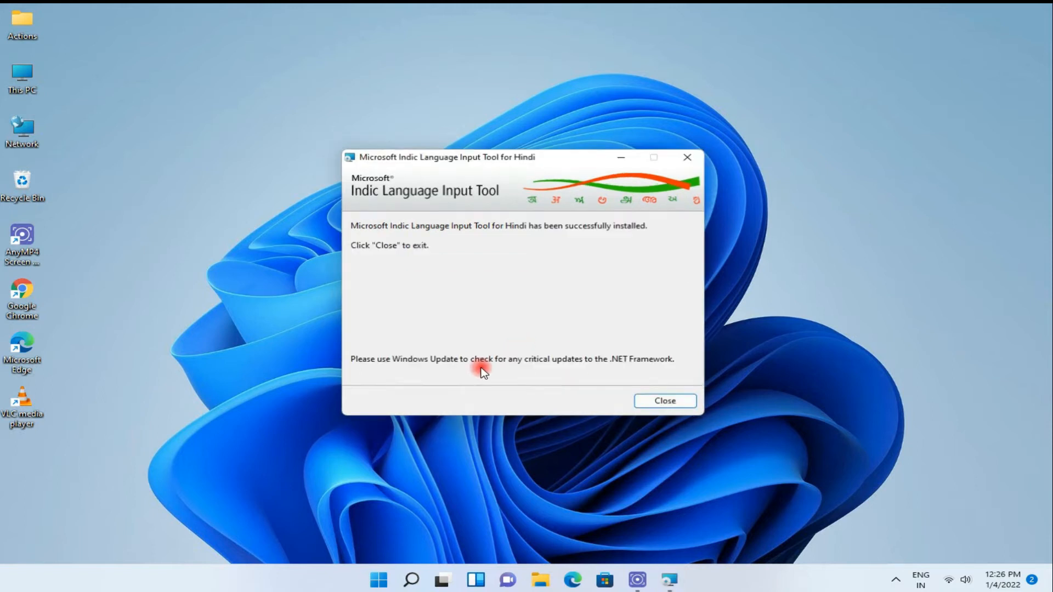
{"action": "left_click", "coordinate": [665, 401]}
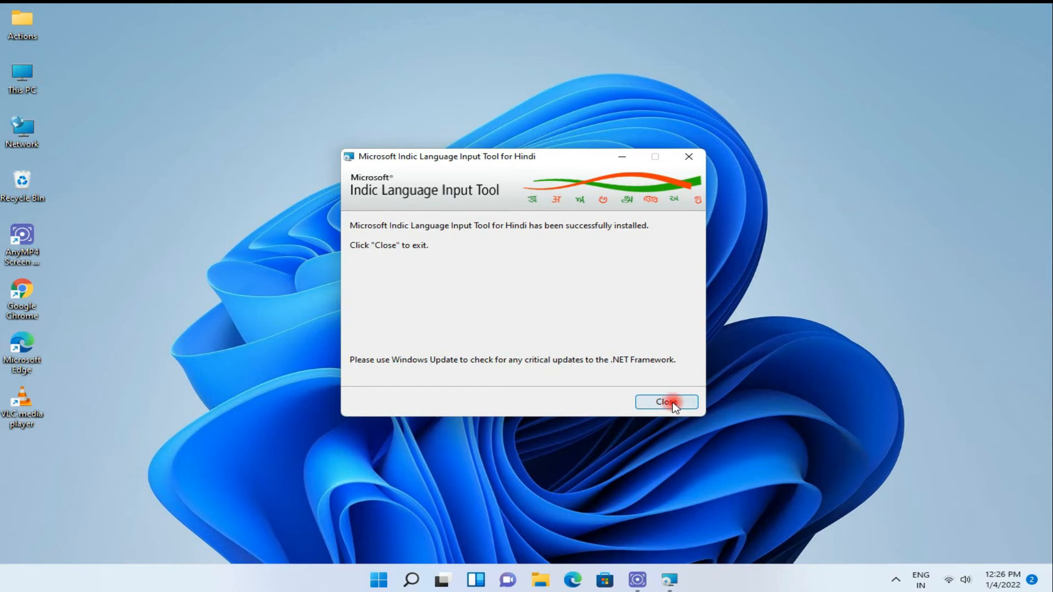
{"action": "left_click", "coordinate": [667, 402]}
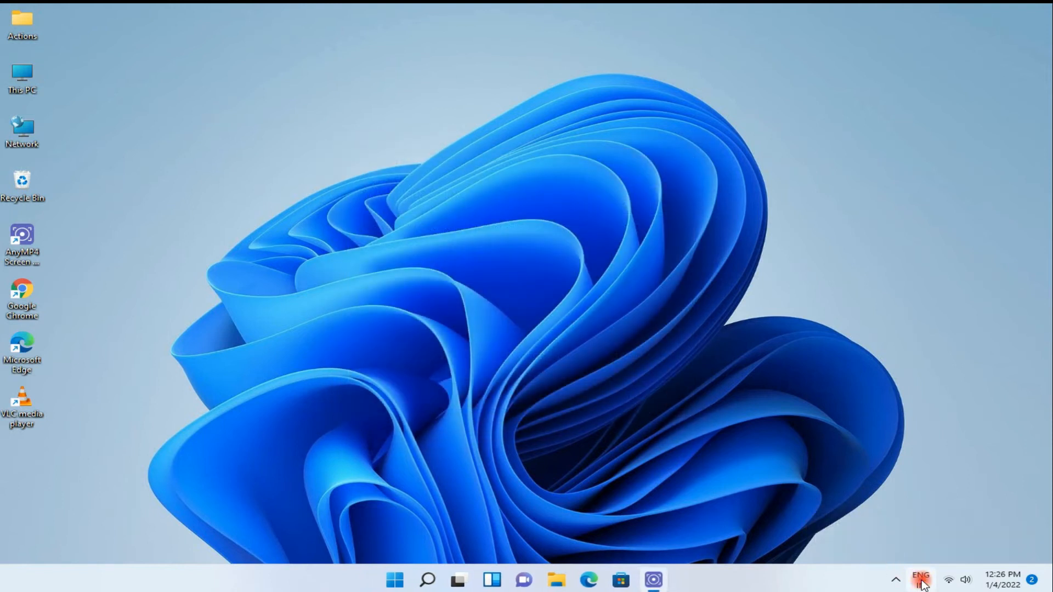
Open Language & region settings through the ENG indicator's More keyboard settings.
{"action": "left_click", "coordinate": [919, 578]}
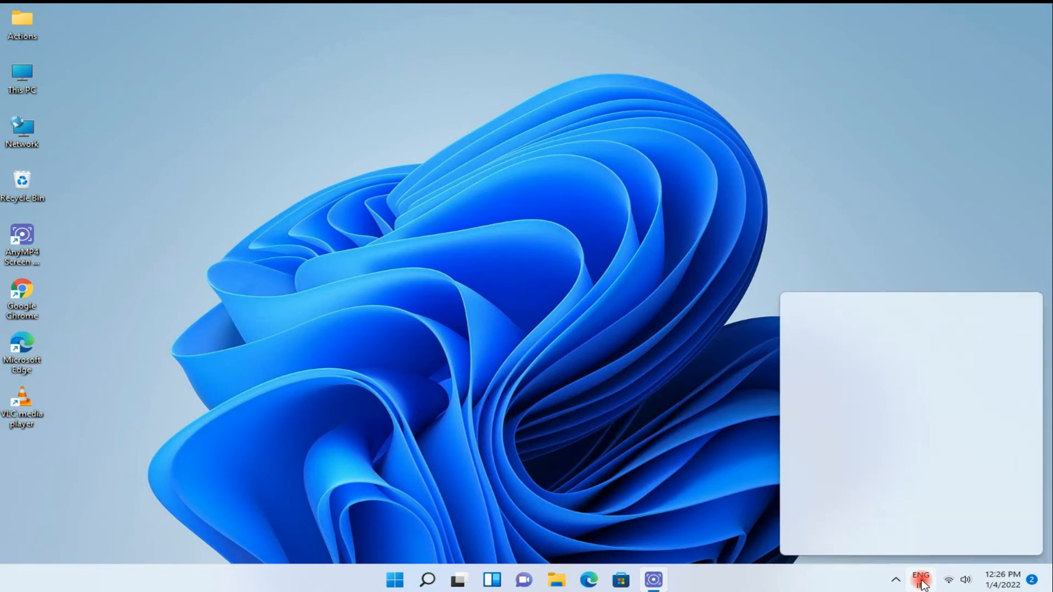
{"action": "left_click", "coordinate": [920, 580]}
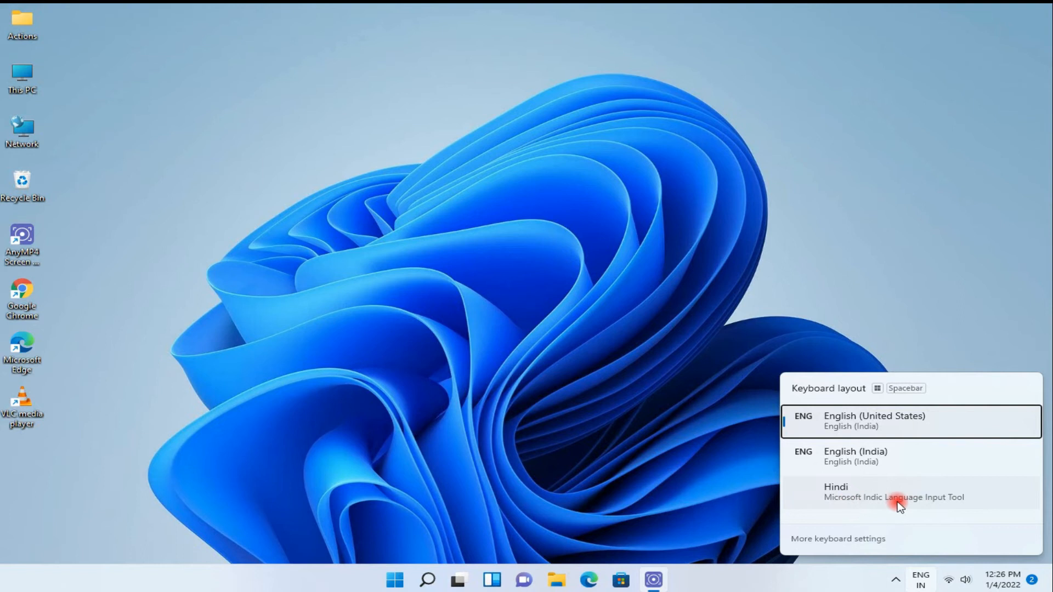
{"action": "left_click", "coordinate": [854, 544]}
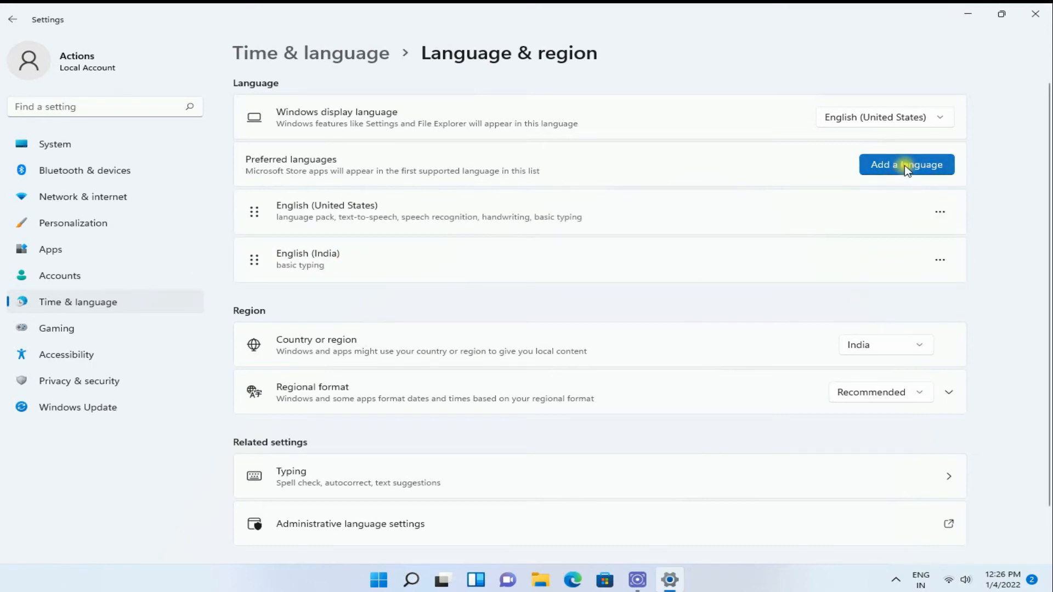
Add Hindi via the 'hin' search and install its language pack, text-to-speech and handwriting.
{"action": "left_click", "coordinate": [907, 164]}
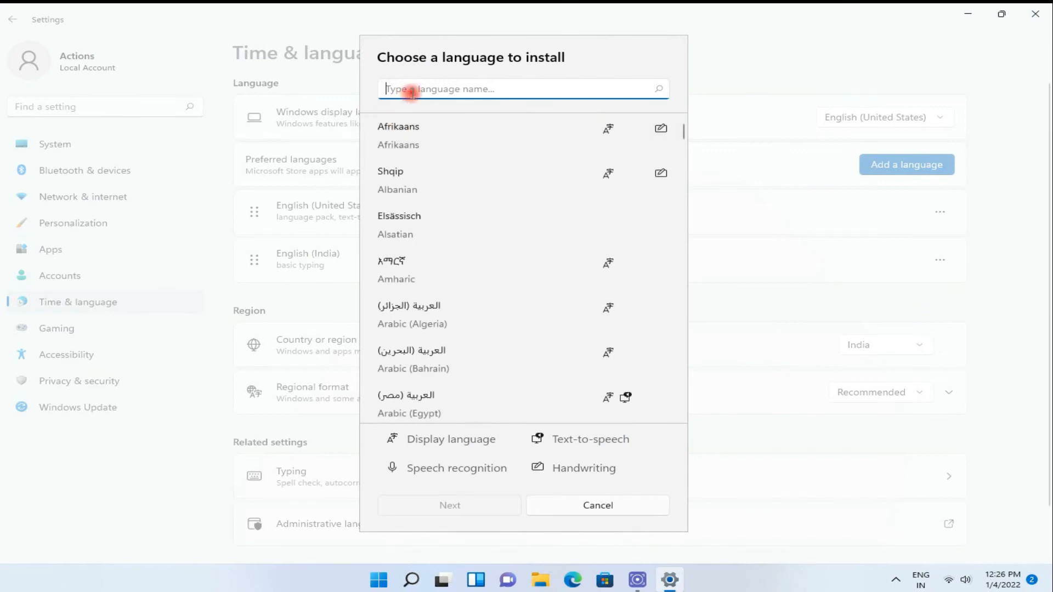
{"action": "type", "text": "hin"}
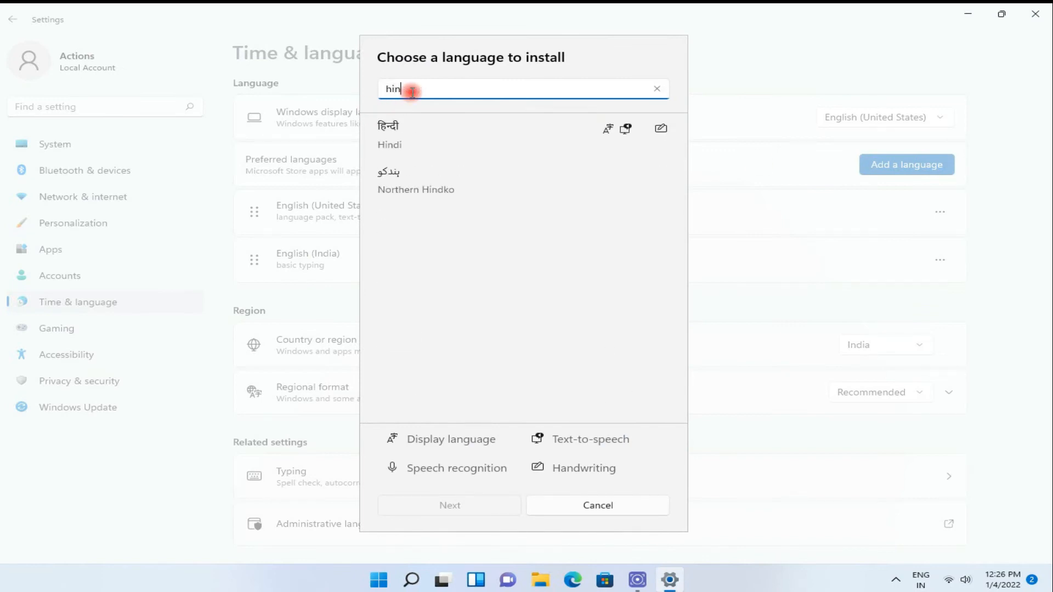
{"action": "left_click", "coordinate": [409, 129]}
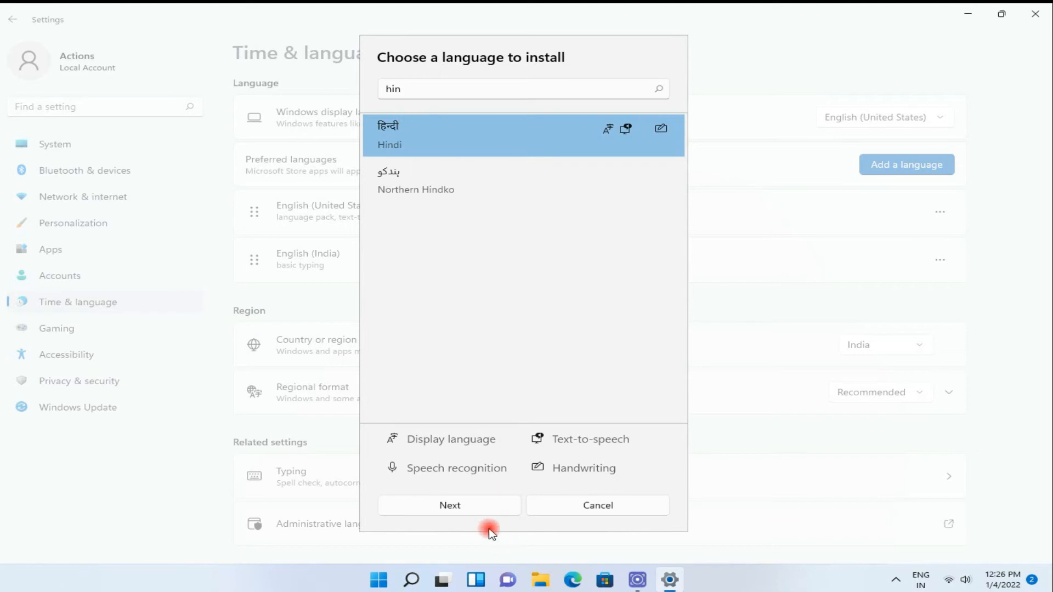
{"action": "left_click", "coordinate": [449, 505]}
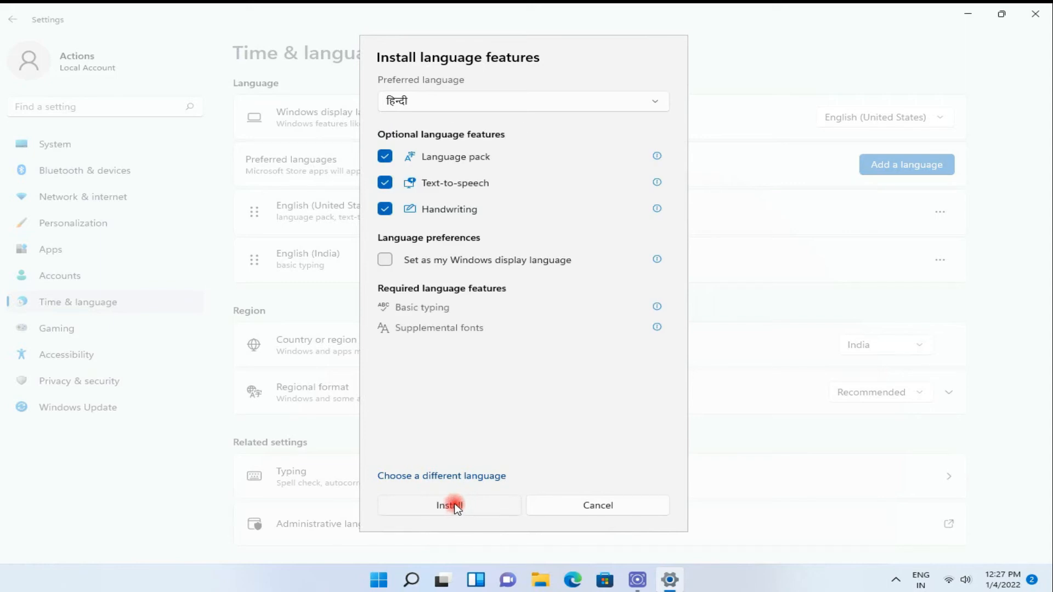
{"action": "left_click", "coordinate": [449, 505]}
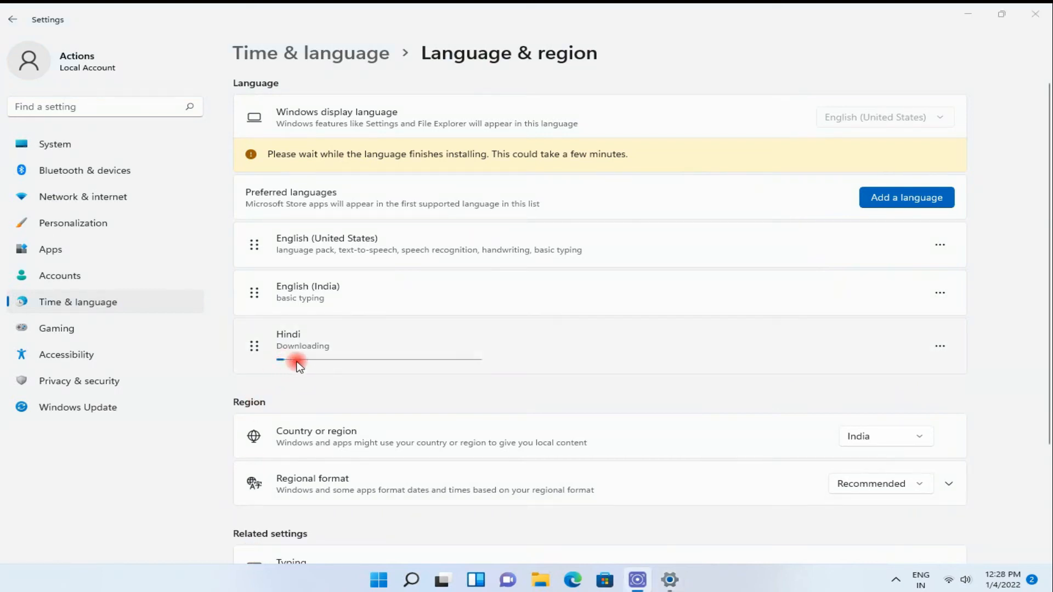
{"action": "mouse_move", "coordinate": [280, 367]}
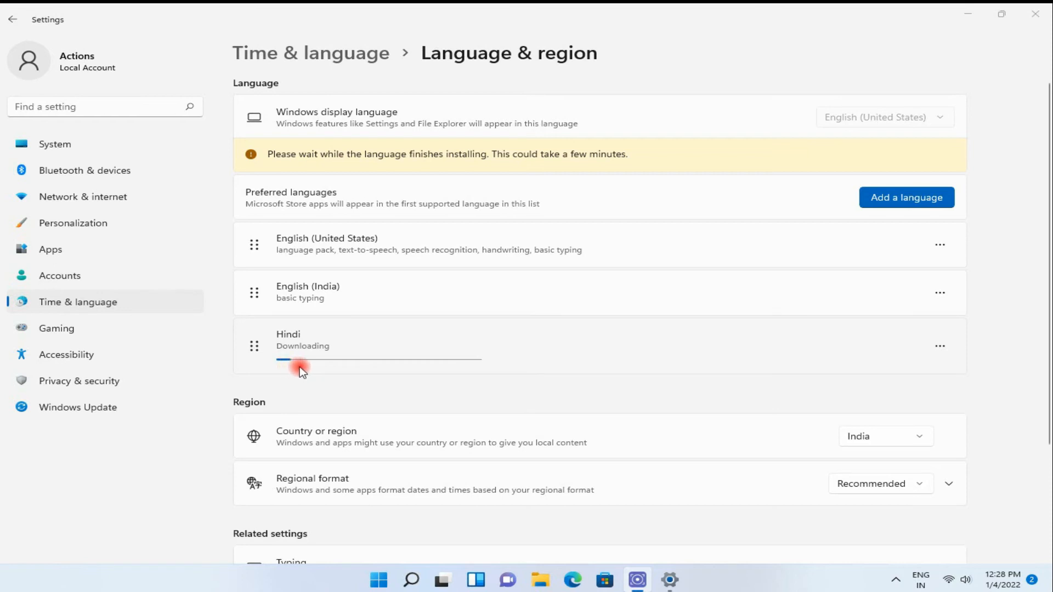
{"action": "mouse_move", "coordinate": [490, 368]}
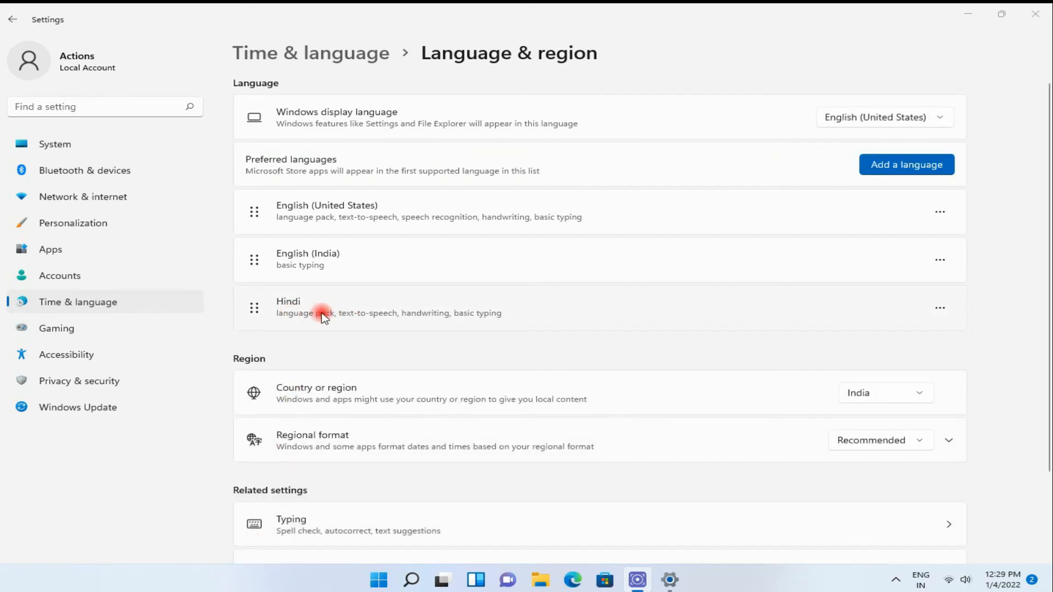
{"action": "mouse_move", "coordinate": [911, 327]}
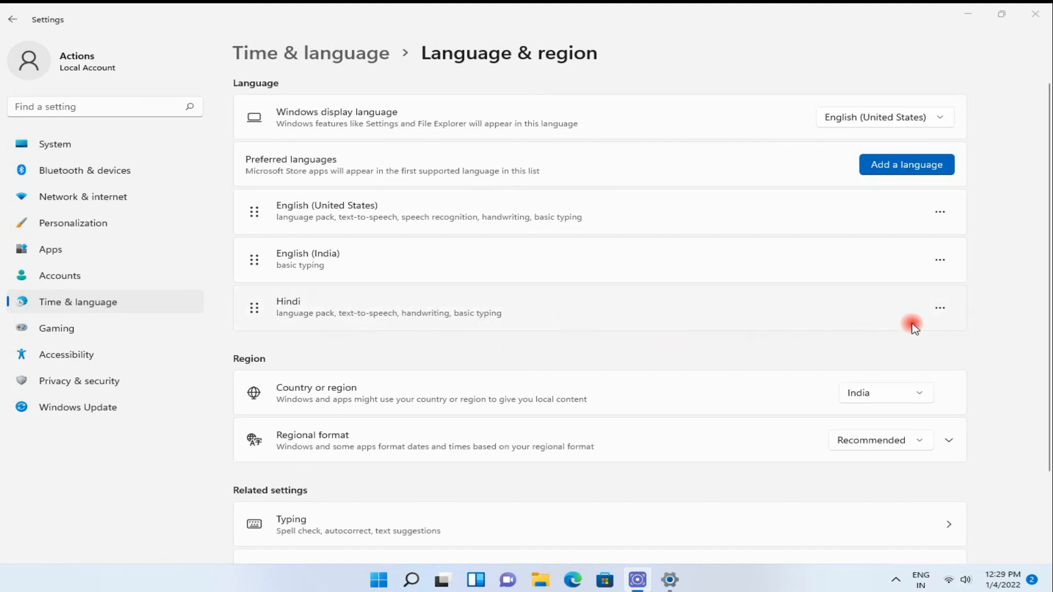
Add the Hindi Phonetic keyboard under Hindi's language options and remove Hindi Traditional.
{"action": "left_click", "coordinate": [940, 308]}
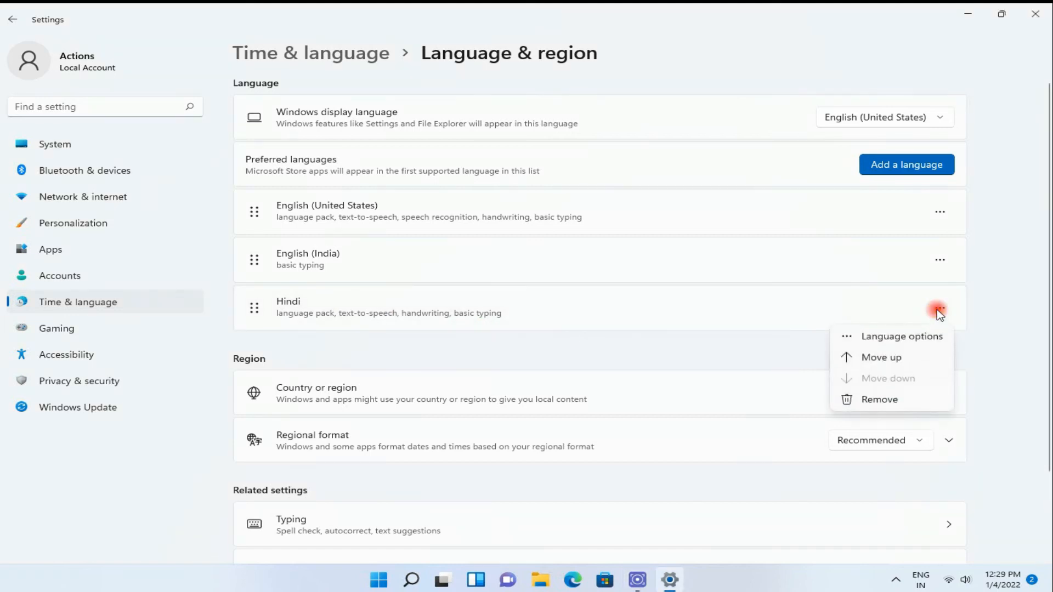
{"action": "mouse_move", "coordinate": [920, 342]}
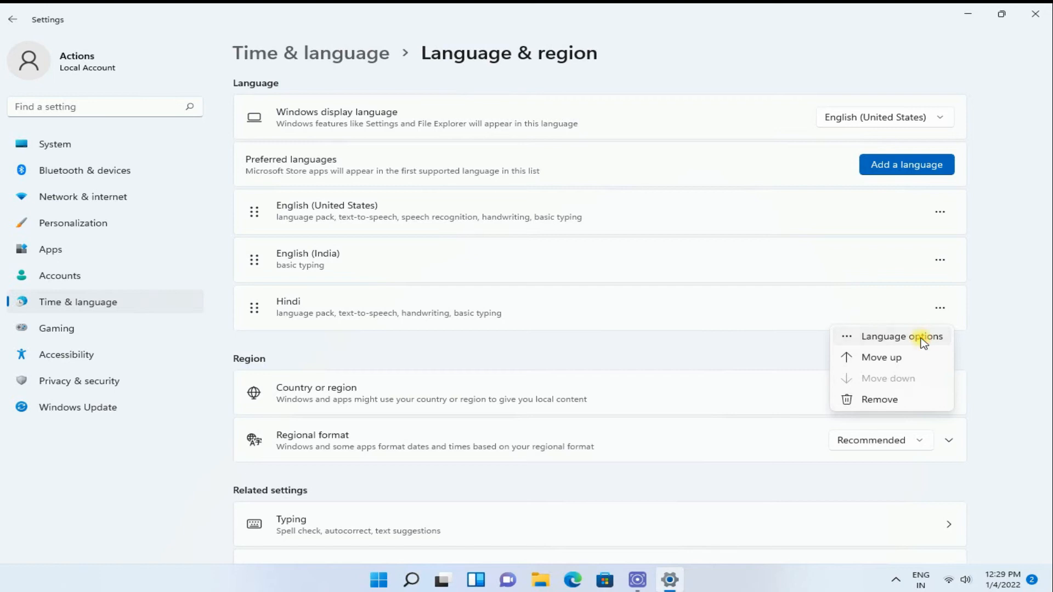
{"action": "left_click", "coordinate": [903, 337]}
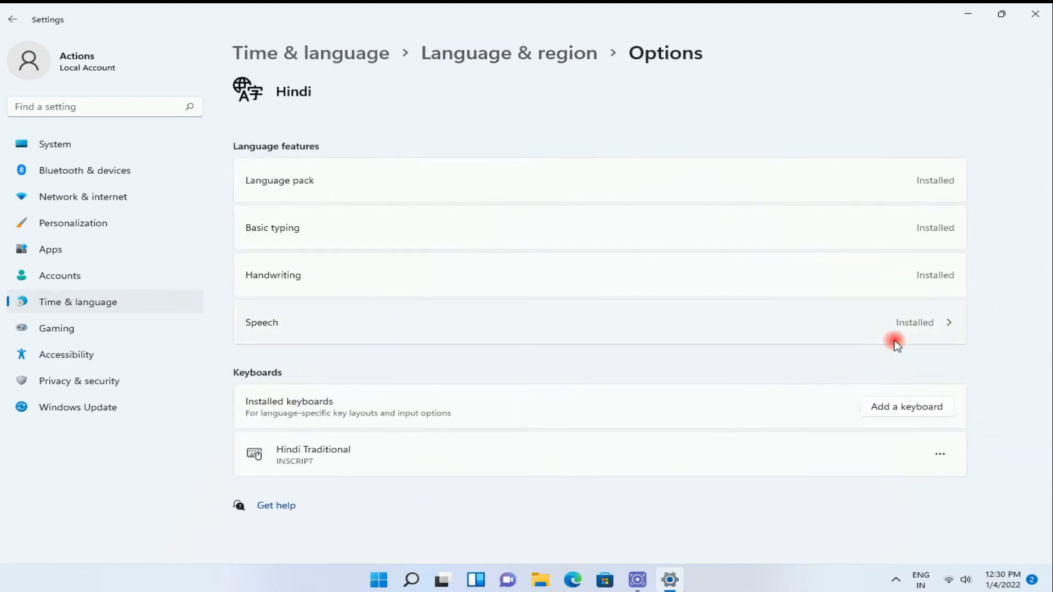
{"action": "mouse_move", "coordinate": [361, 272]}
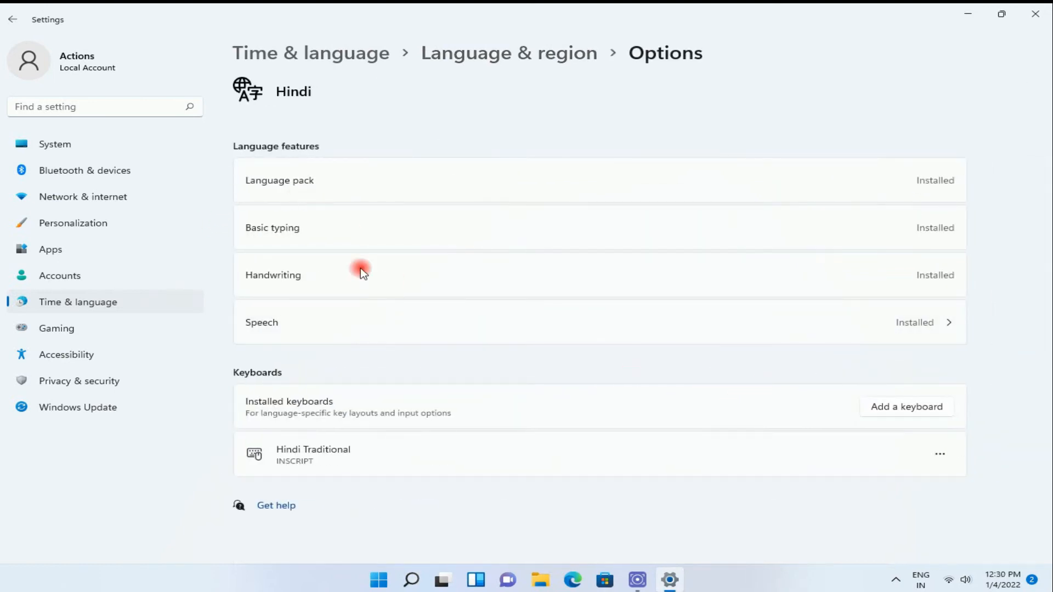
{"action": "mouse_move", "coordinate": [863, 366]}
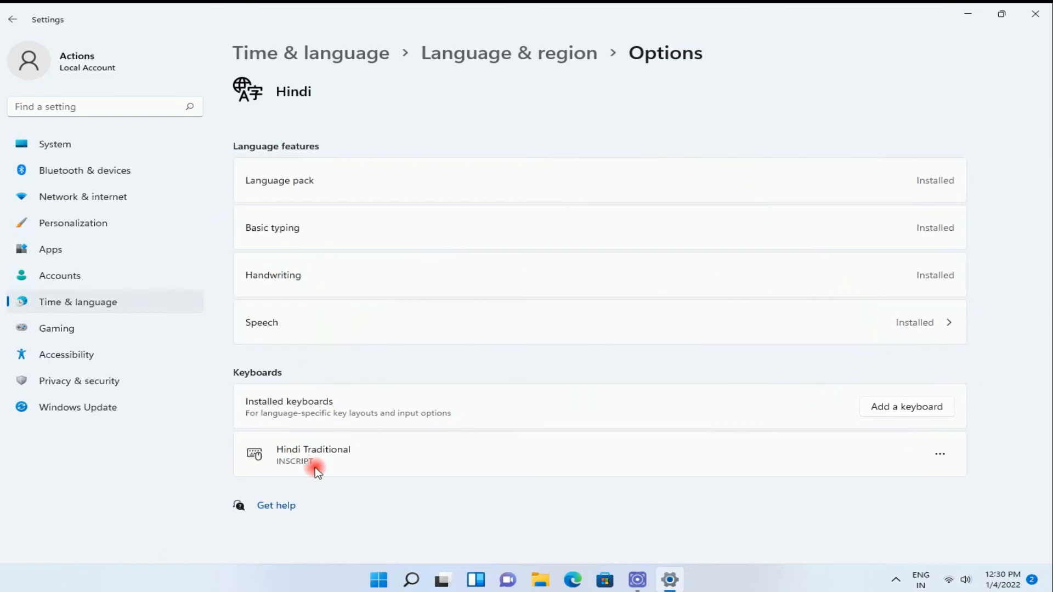
{"action": "mouse_move", "coordinate": [1007, 440]}
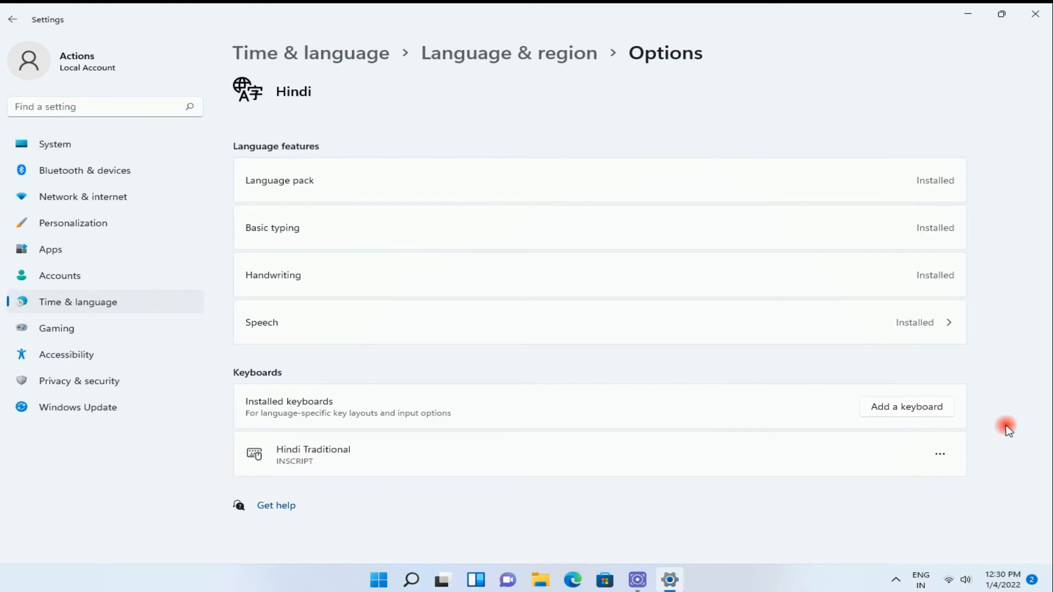
{"action": "left_click", "coordinate": [906, 406]}
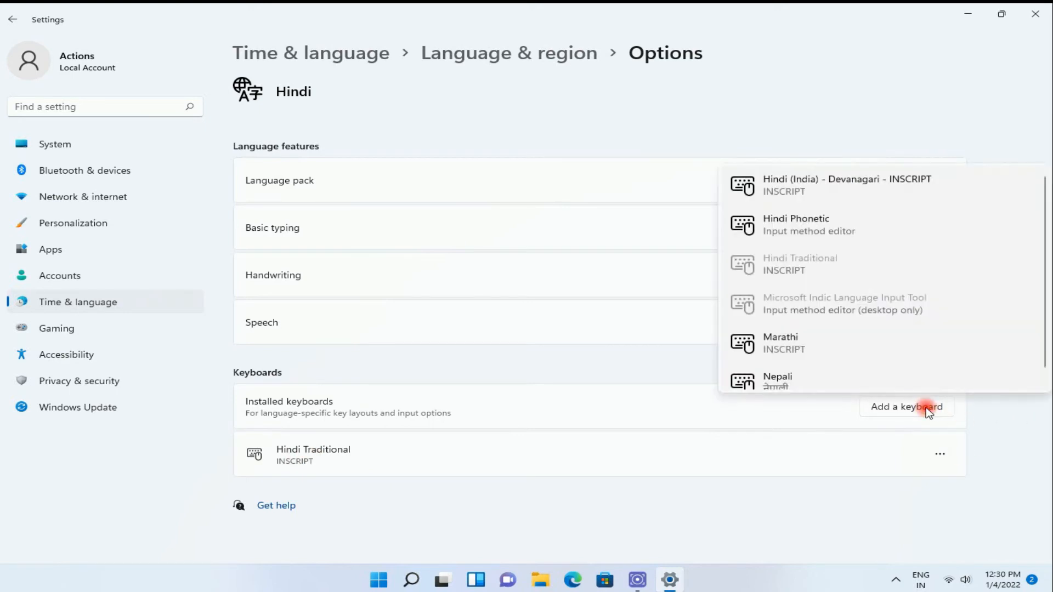
{"action": "mouse_move", "coordinate": [806, 230]}
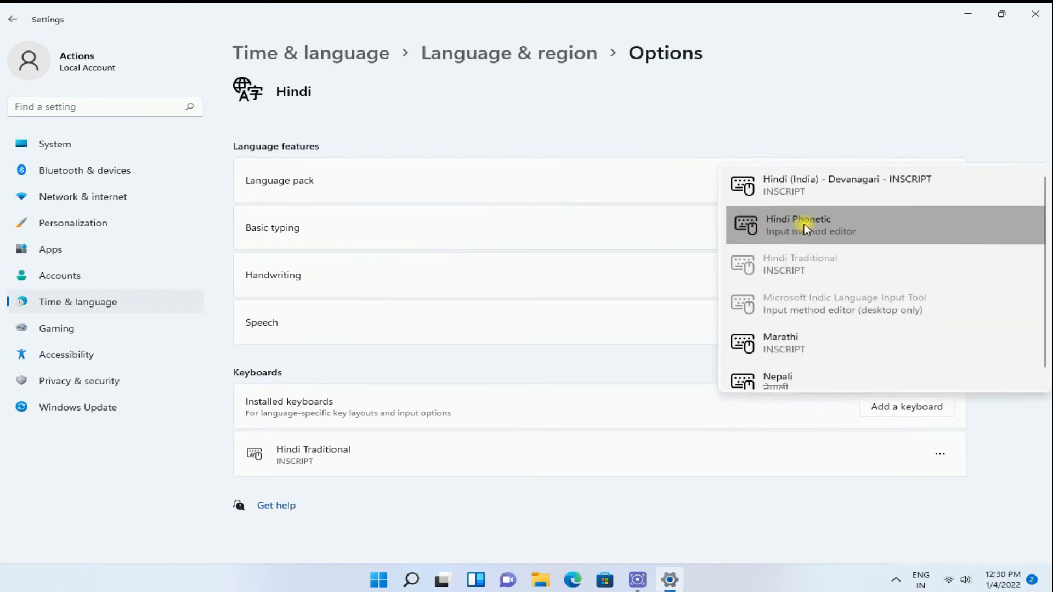
{"action": "left_click", "coordinate": [807, 225]}
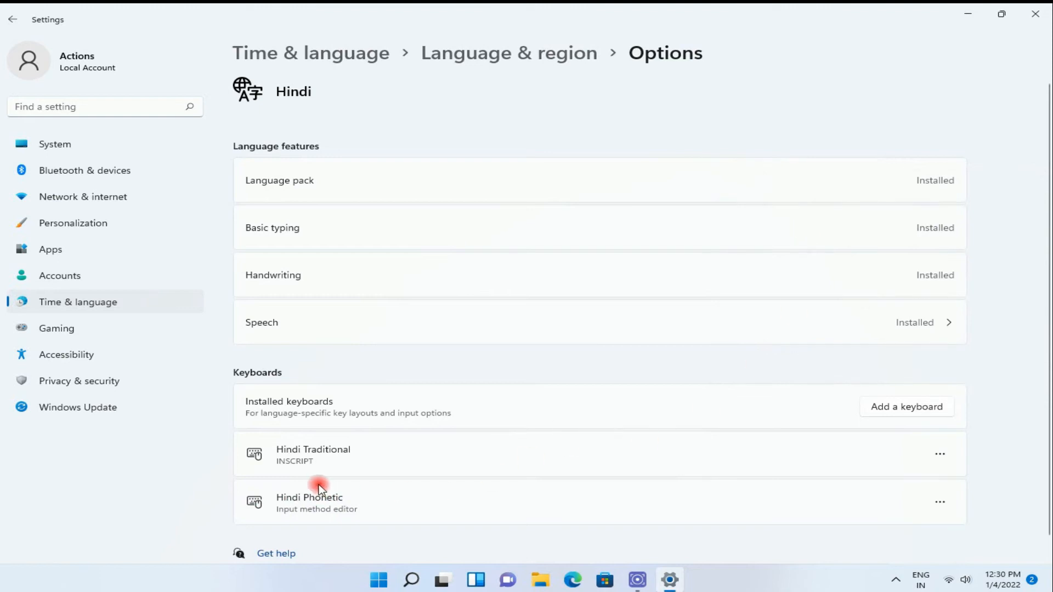
{"action": "left_click", "coordinate": [941, 452]}
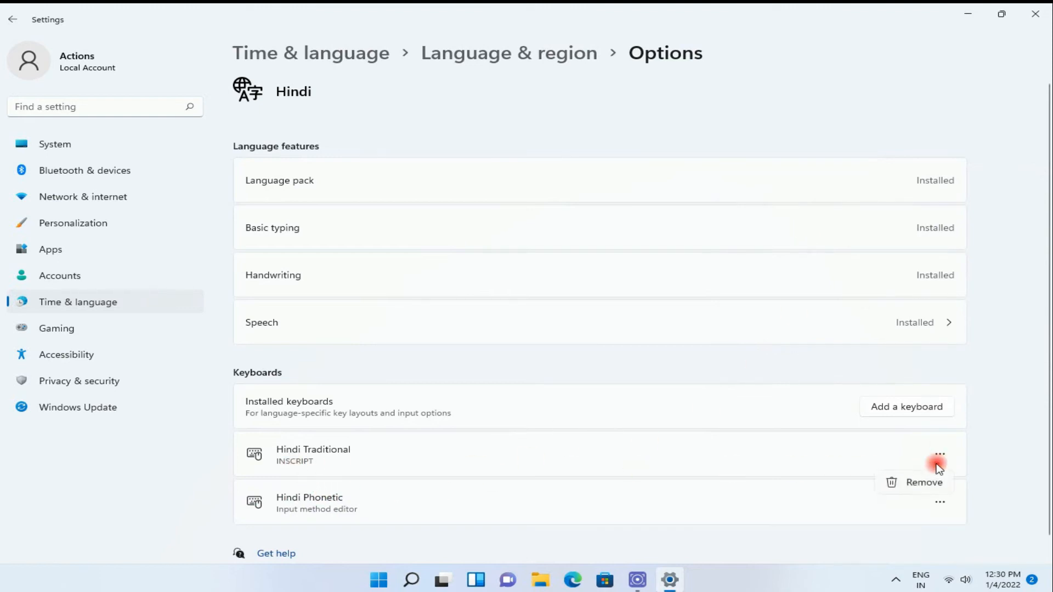
{"action": "left_click", "coordinate": [922, 483]}
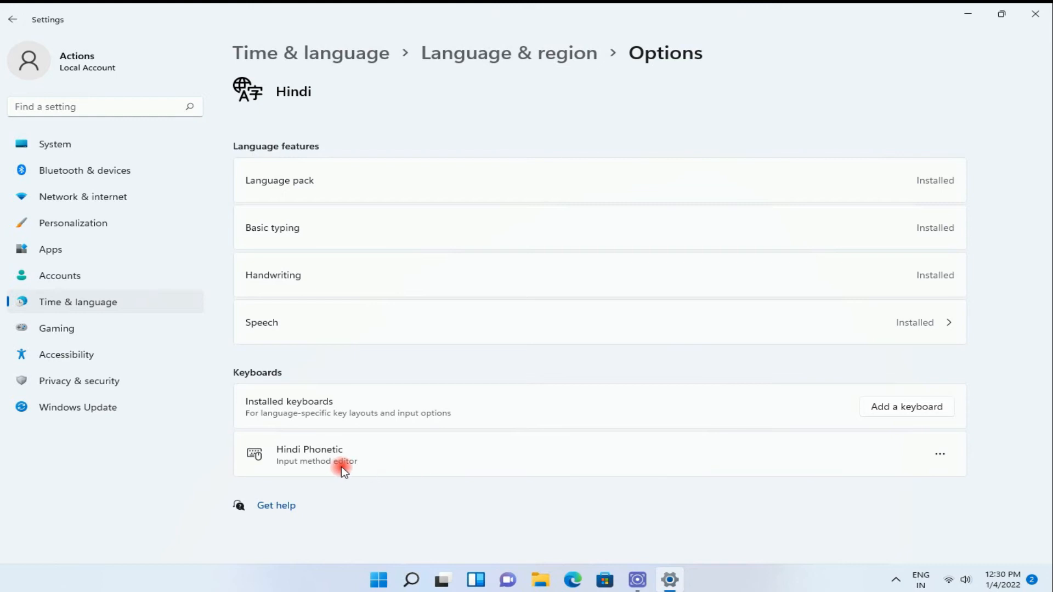
{"action": "mouse_move", "coordinate": [302, 485]}
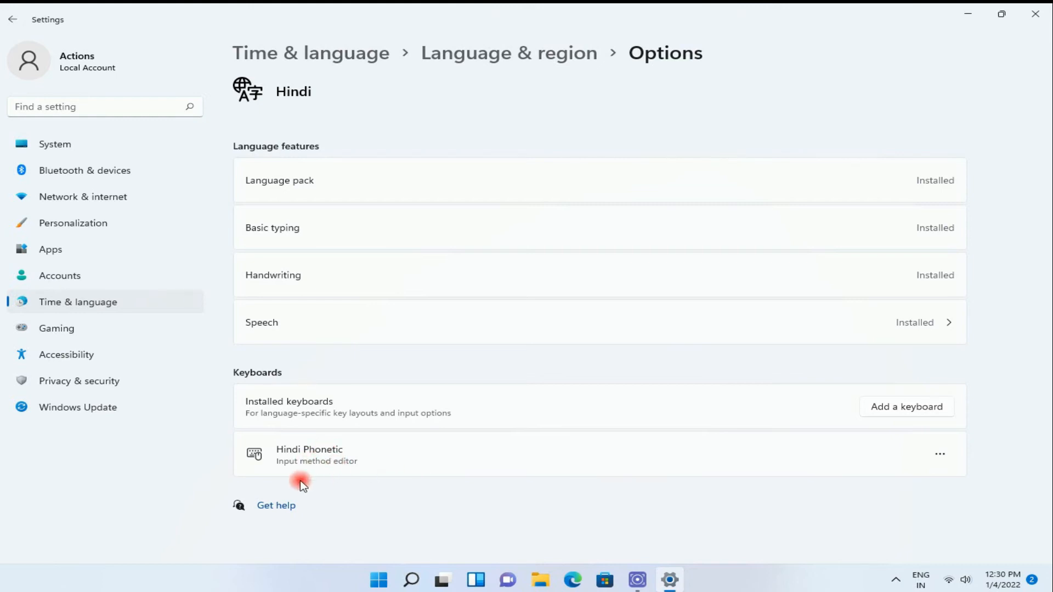
{"action": "mouse_move", "coordinate": [307, 558]}
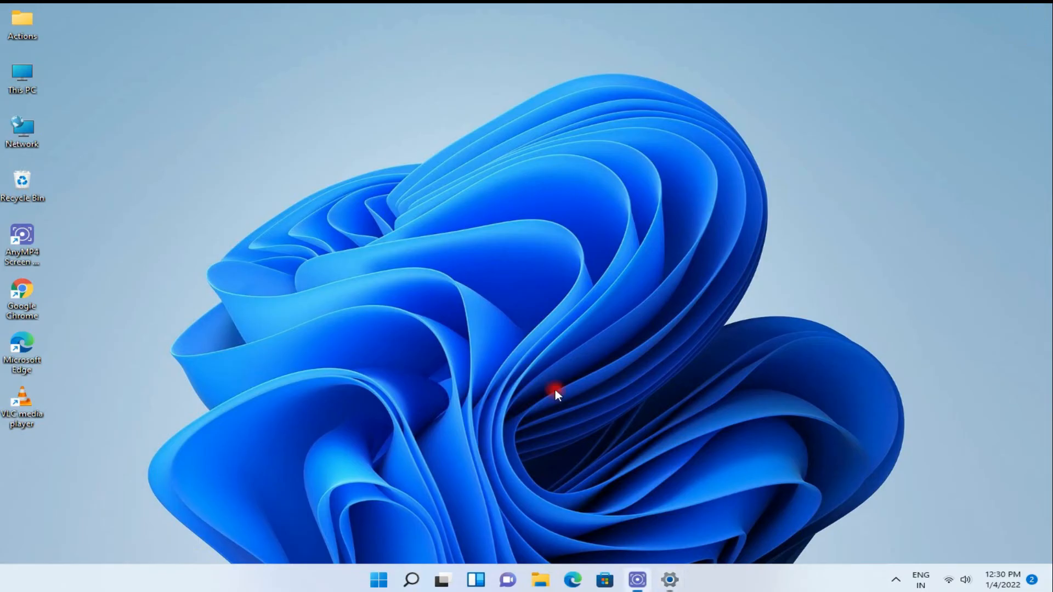
{"action": "mouse_move", "coordinate": [921, 579]}
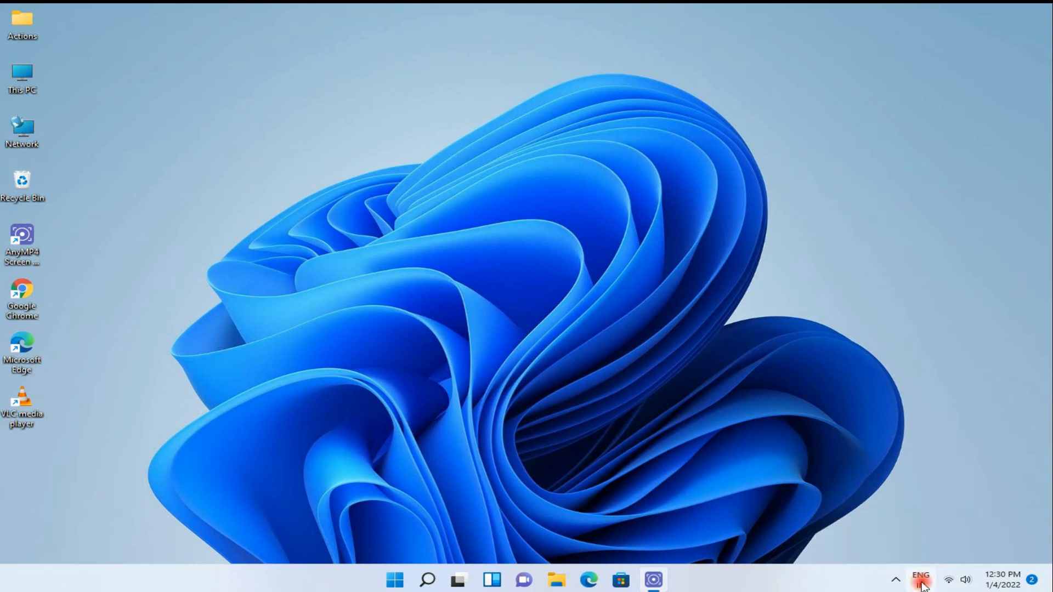
Switch the taskbar input indicator from ENG to Hindi – Hindi Phonetic.
{"action": "left_click", "coordinate": [920, 580]}
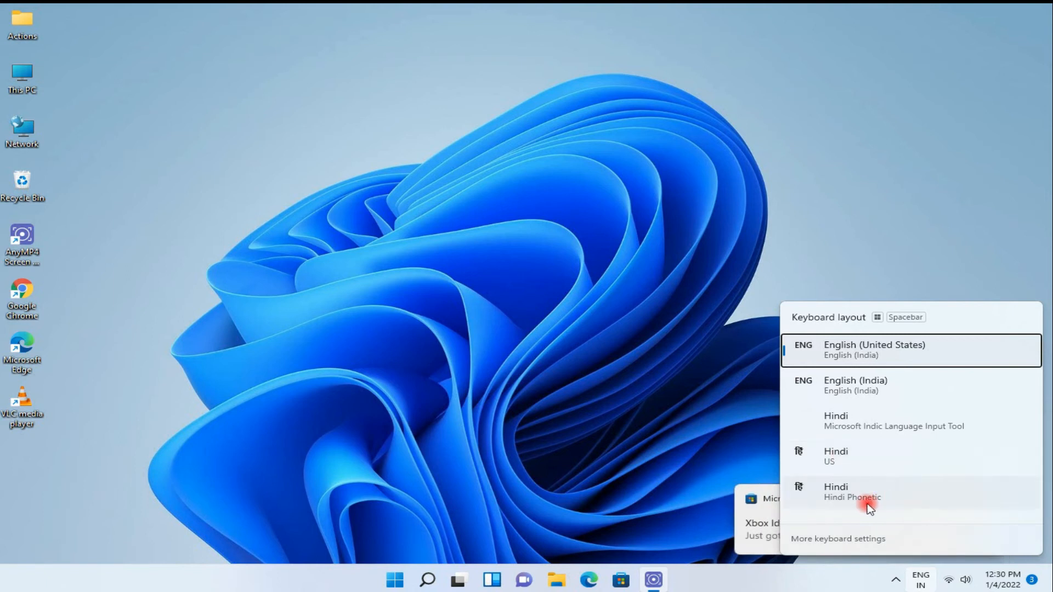
{"action": "left_click", "coordinate": [865, 497]}
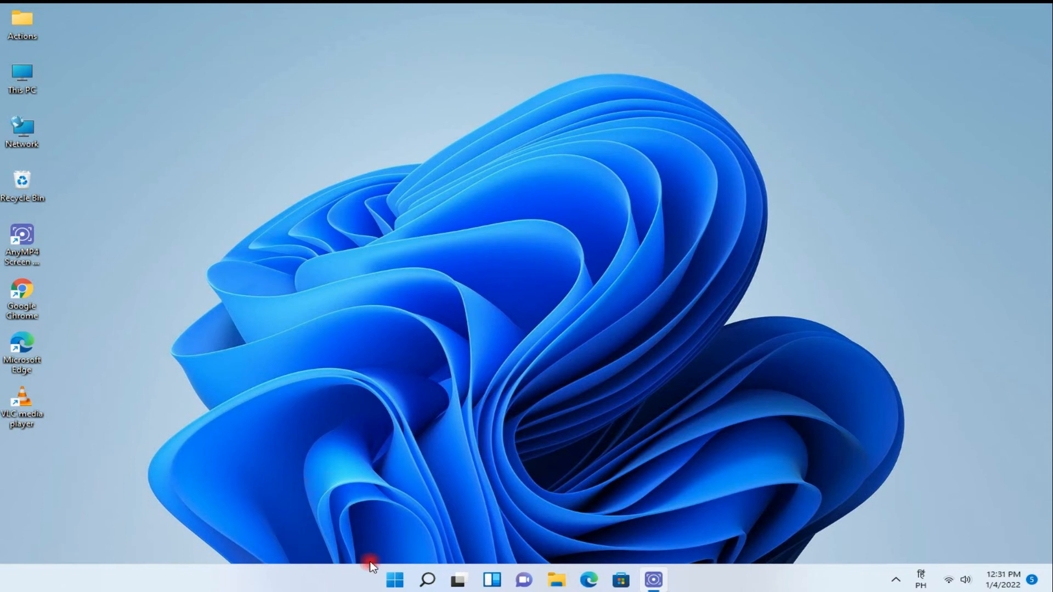
Launch Microsoft Word 2010 from the Microsoft Office folder in Start's All apps.
{"action": "left_click", "coordinate": [393, 580]}
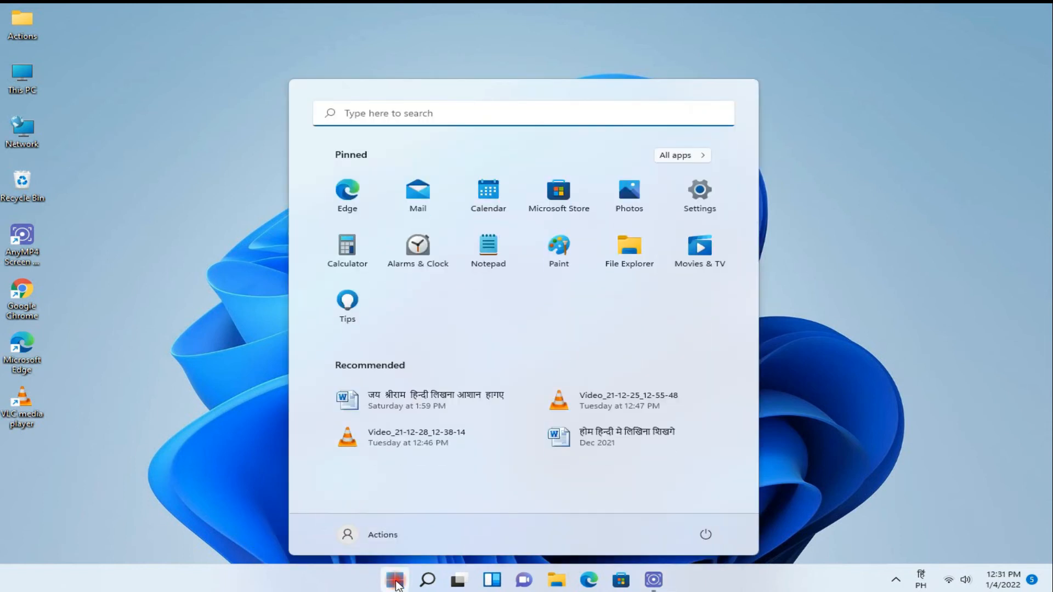
{"action": "left_click", "coordinate": [682, 155]}
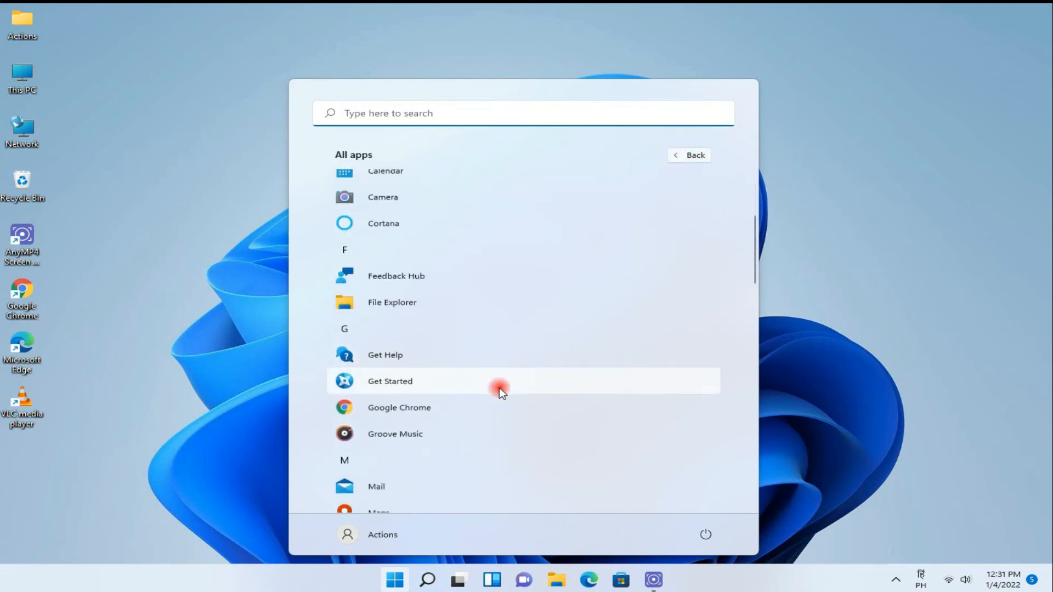
{"action": "scroll", "scroll_direction": "down", "scroll_amount": 3}
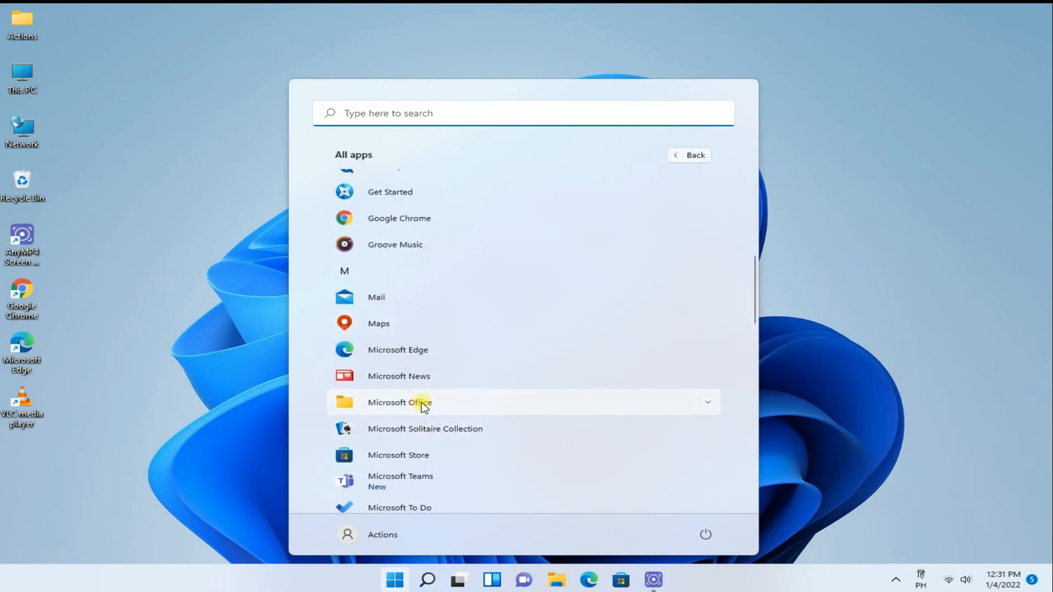
{"action": "left_click", "coordinate": [400, 403]}
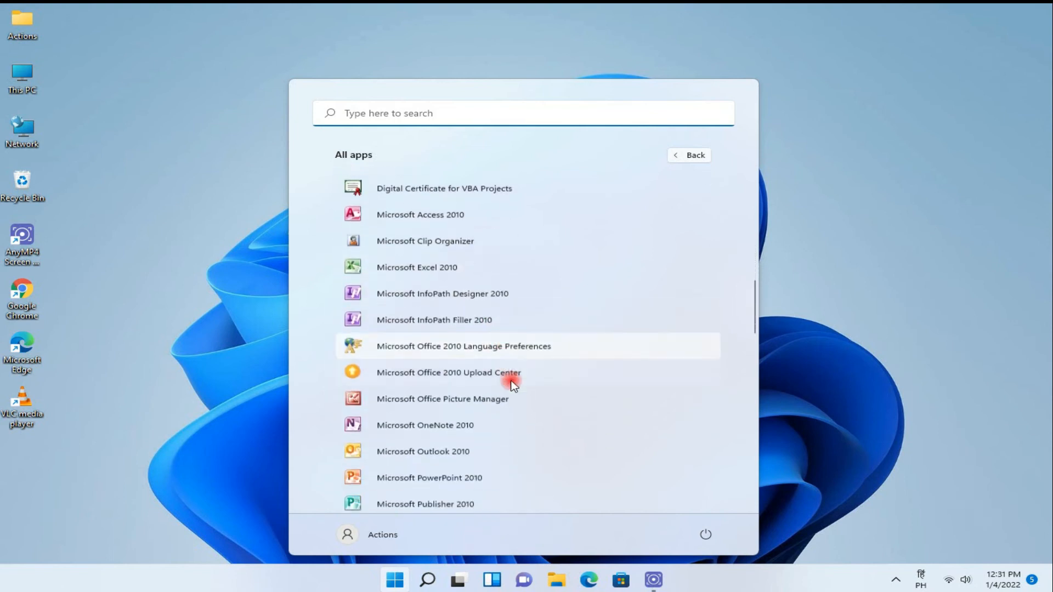
{"action": "scroll", "scroll_direction": "down", "scroll_amount": 3}
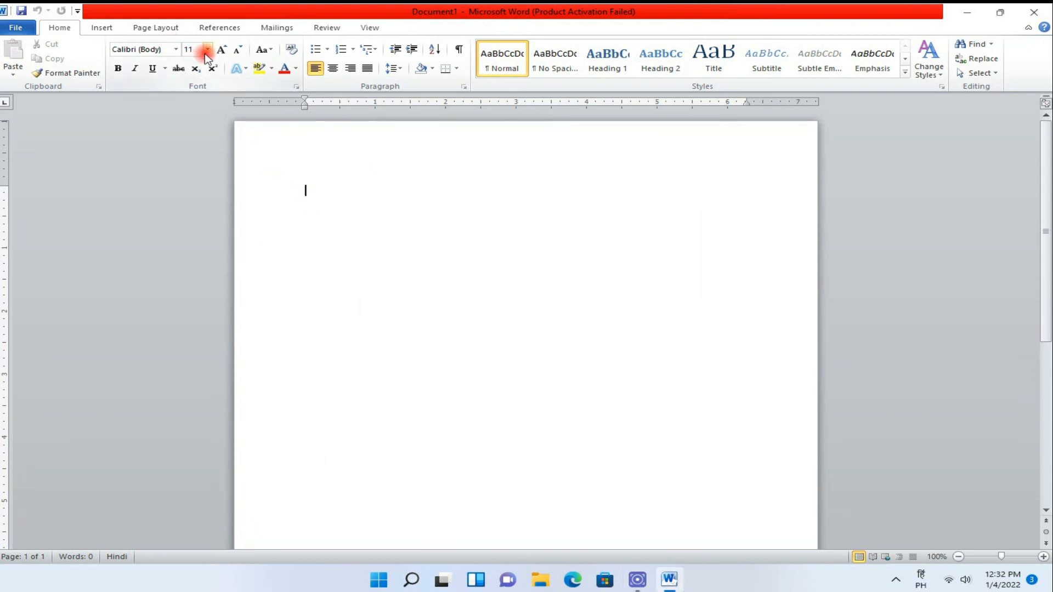
Set the blank document's font to Mangal at size 22.
{"action": "left_click", "coordinate": [220, 50]}
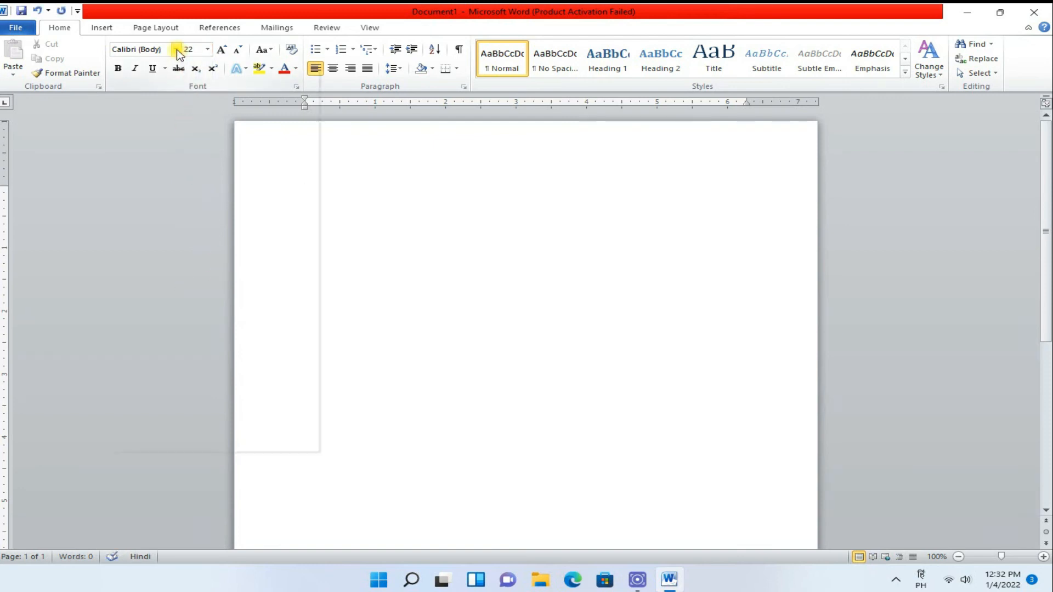
{"action": "left_click", "coordinate": [191, 49]}
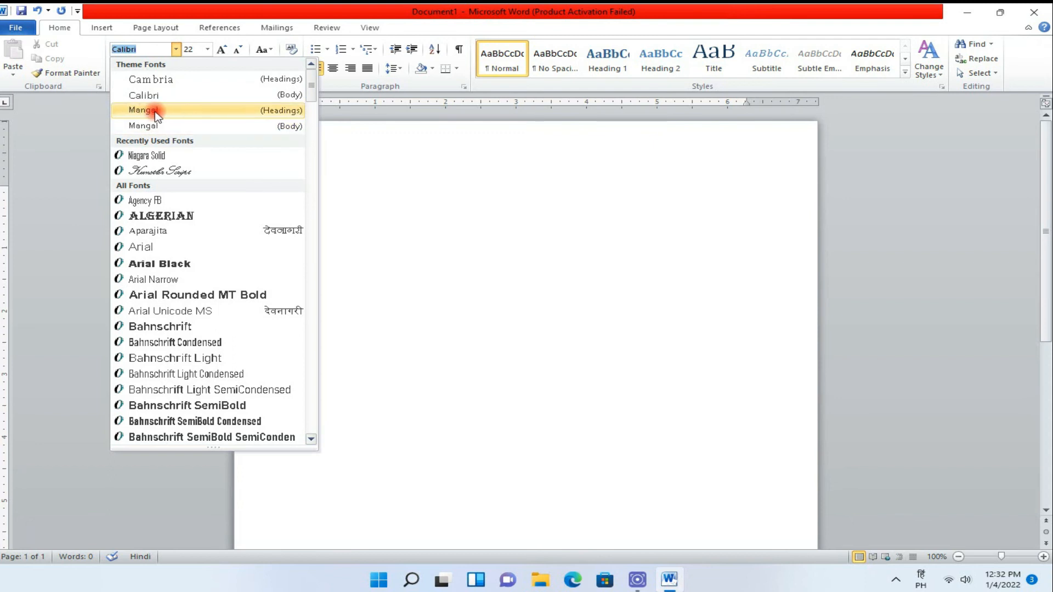
{"action": "left_click", "coordinate": [145, 110]}
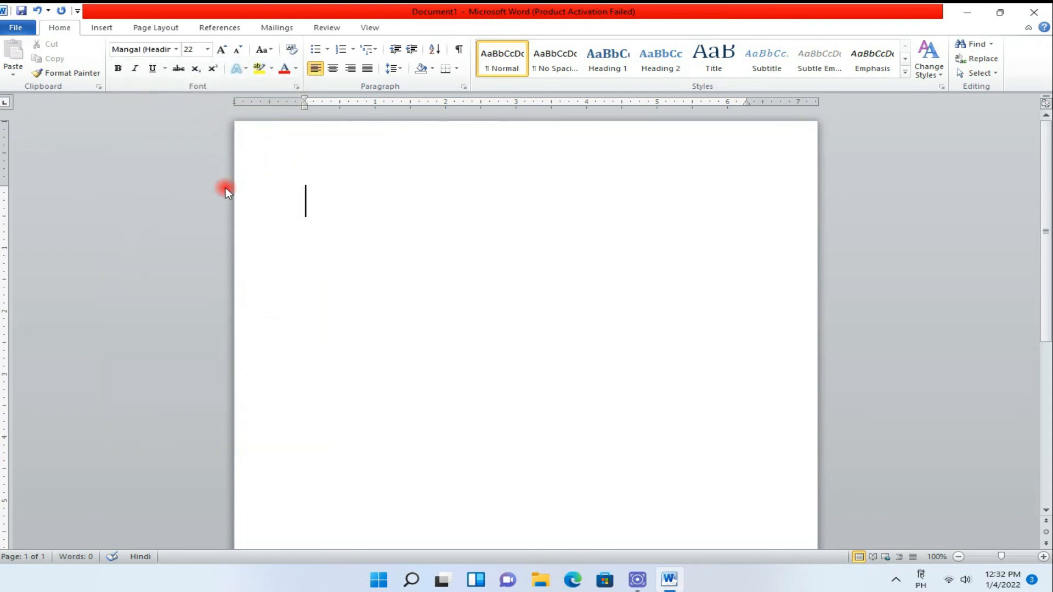
{"action": "mouse_move", "coordinate": [308, 579]}
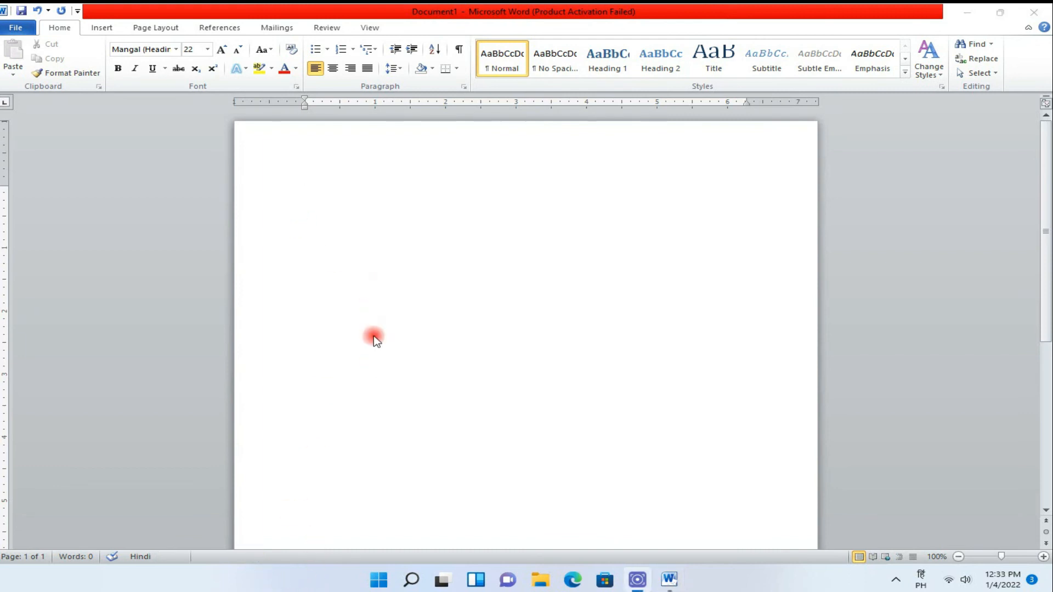
Type 'mera bharat mahan' phonetically to produce the Hindi line मेरा भारत महान.
{"action": "type", "text": "m"}
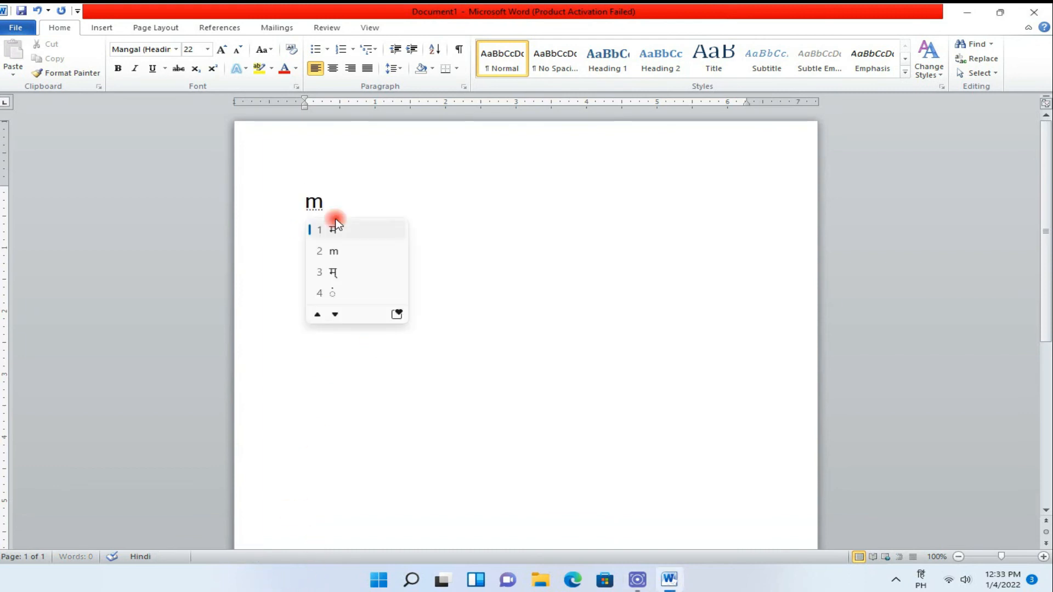
{"action": "type", "text": "era"}
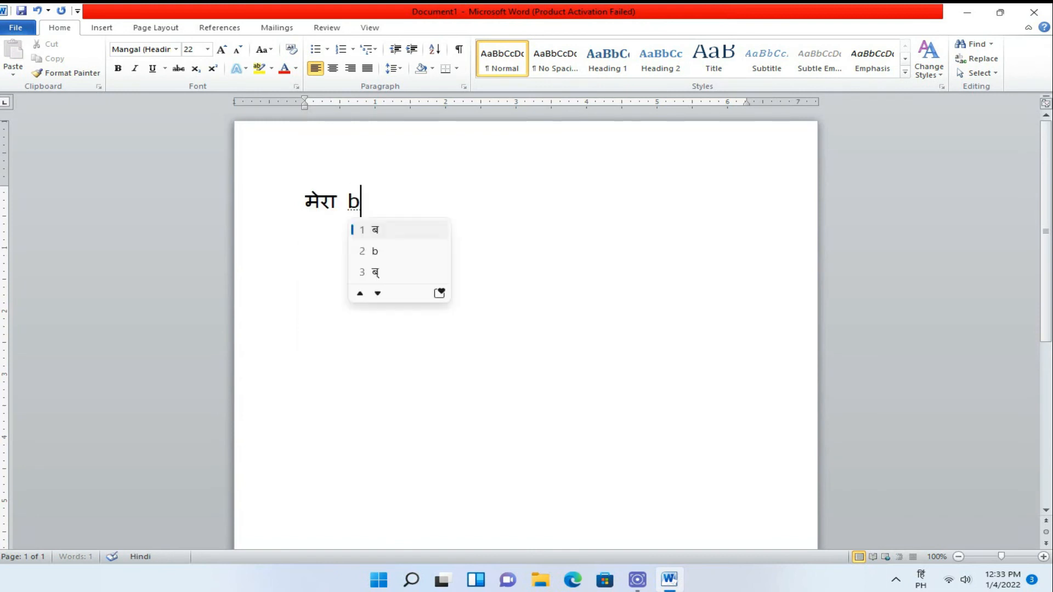
{"action": "type", "text": "hara"}
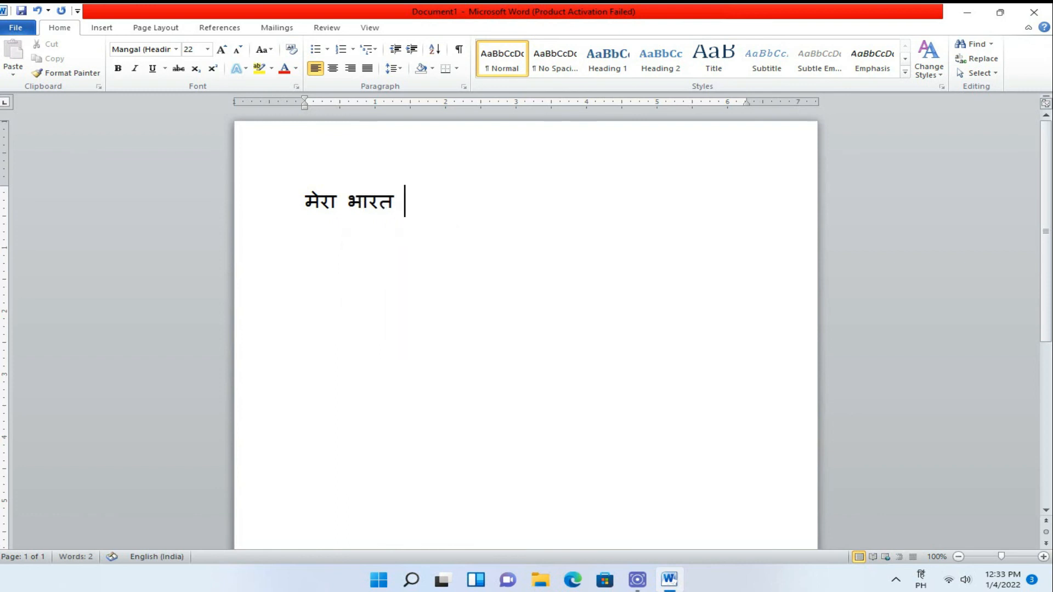
{"action": "type", "text": "maha"}
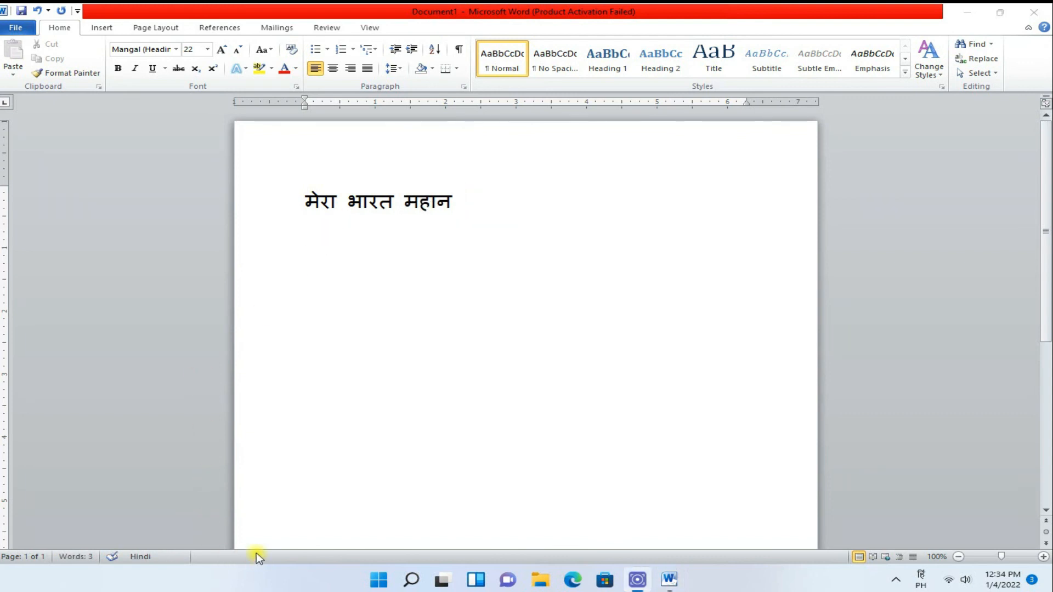
{"action": "left_click", "coordinate": [362, 470]}
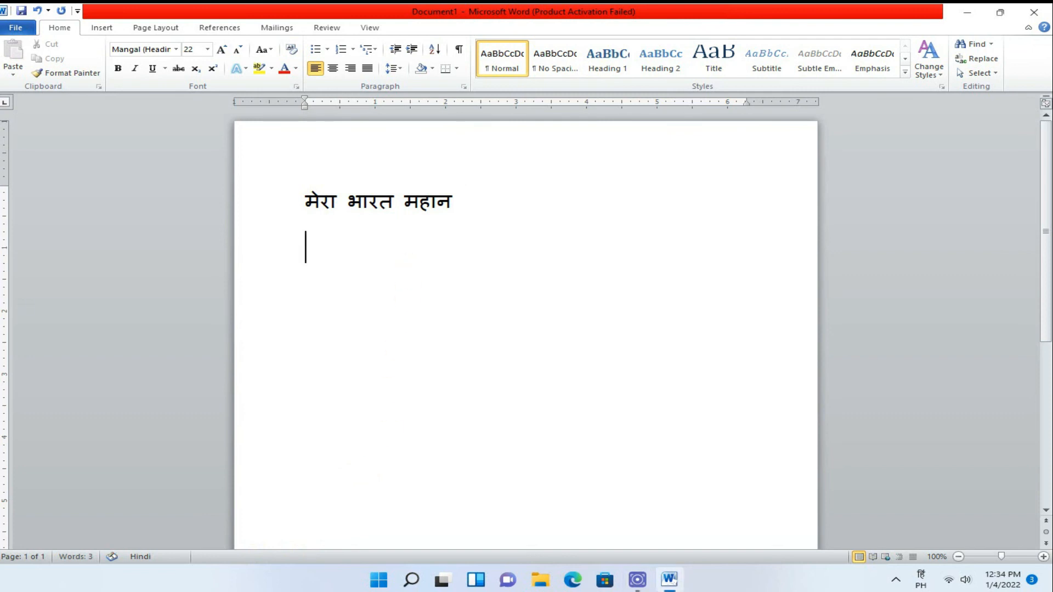
Type 'jay jagannath' phonetically, accepting the Hindi suggestions जय and जगन्नाथ.
{"action": "type", "text": "jay"}
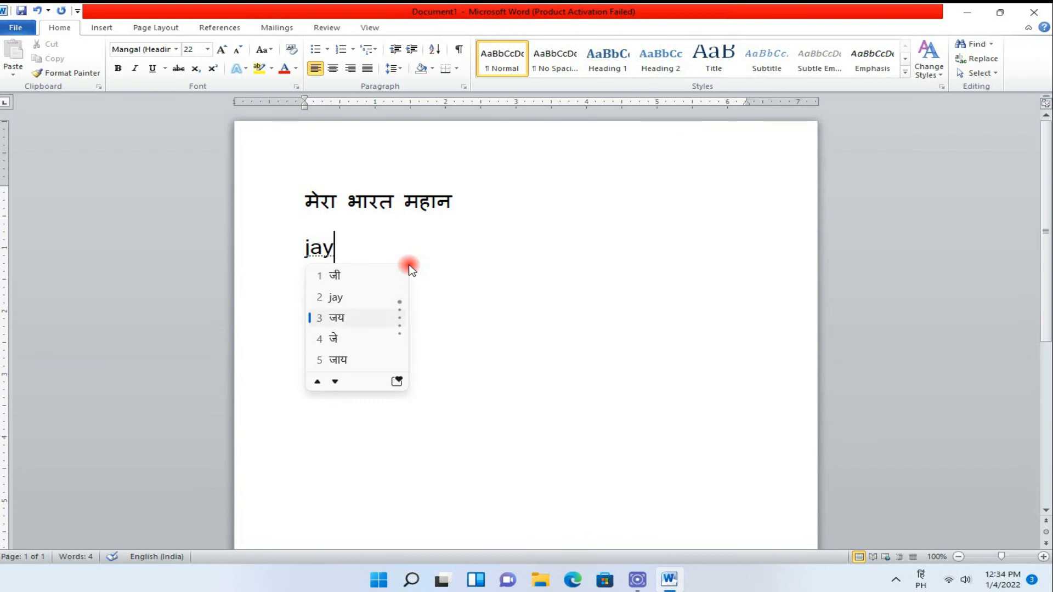
{"action": "left_click", "coordinate": [338, 318]}
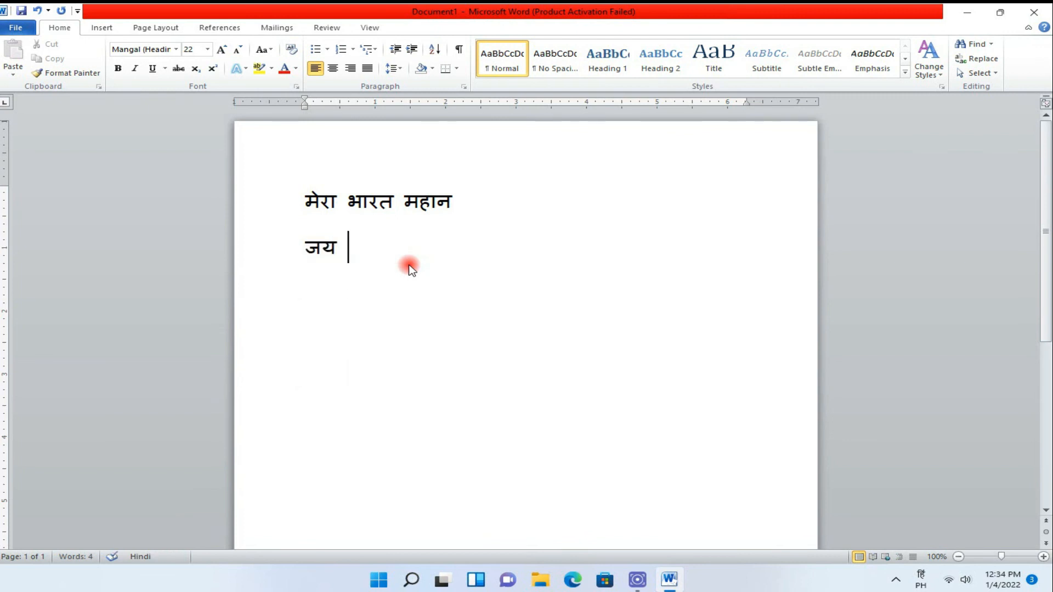
{"action": "type", "text": "jag"}
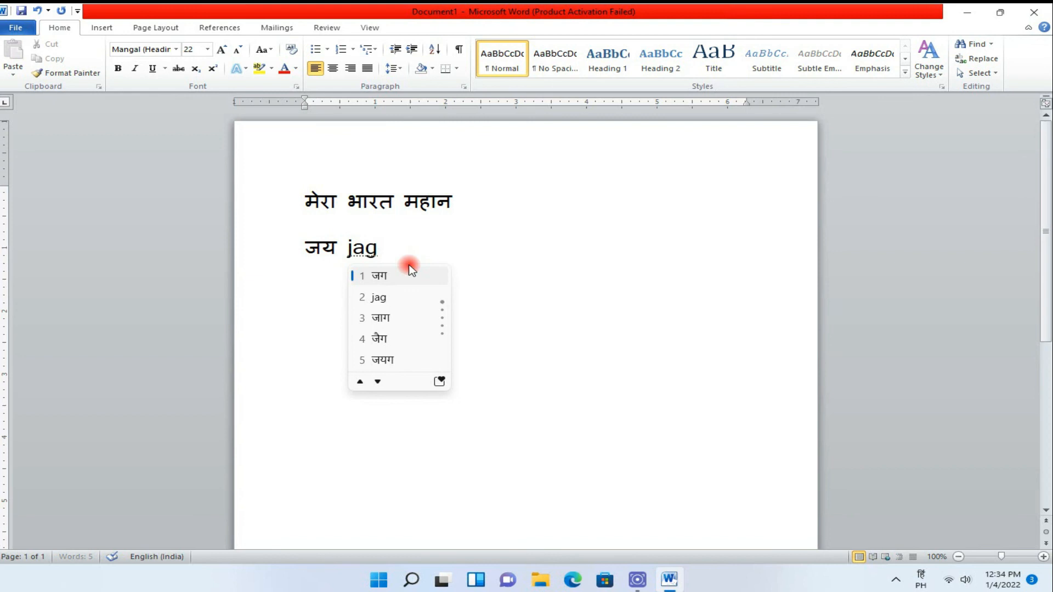
{"action": "type", "text": "annath"}
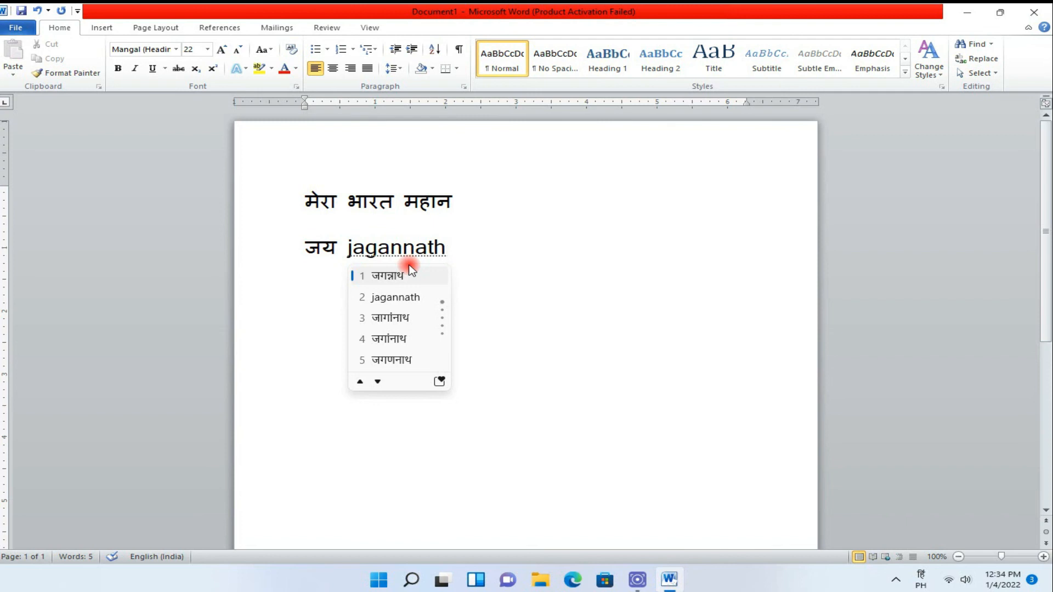
{"action": "left_click", "coordinate": [386, 275]}
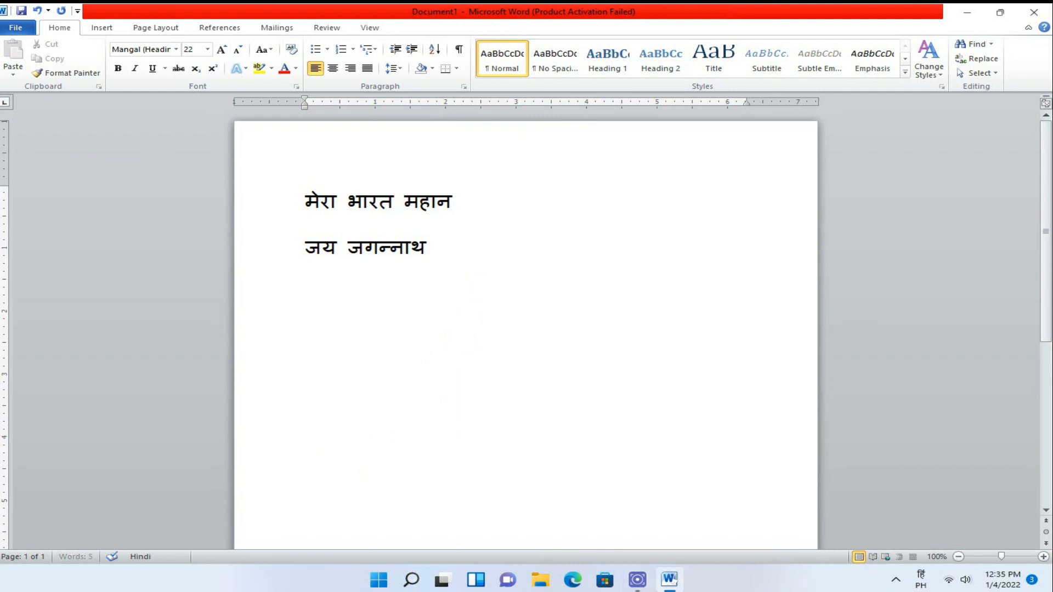
Add the line जय बद्रीनाथ from phonetic input and start a new line.
{"action": "type", "text": "jay"}
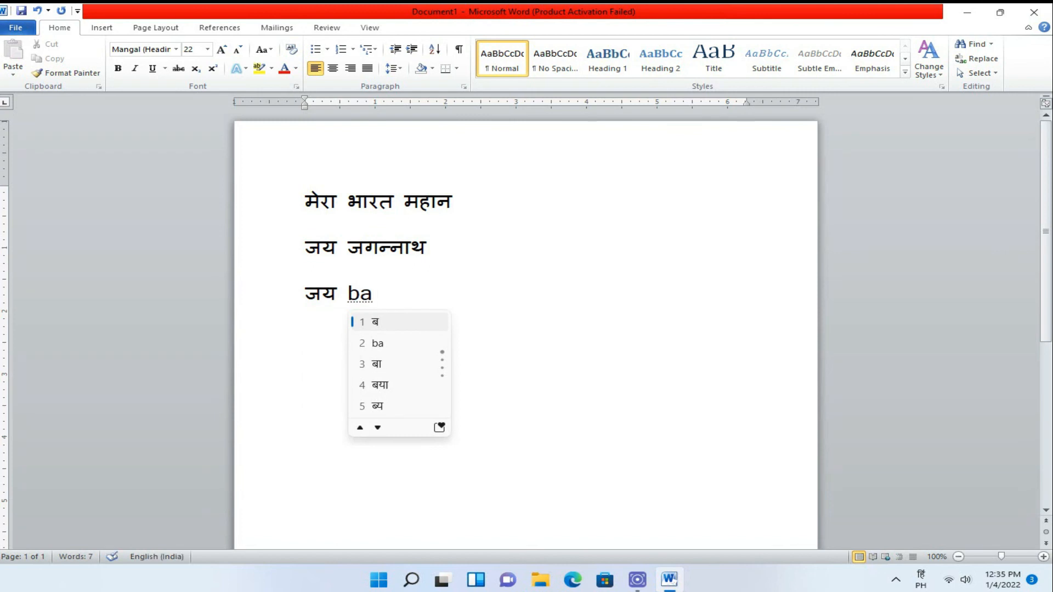
{"action": "type", "text": "dri"}
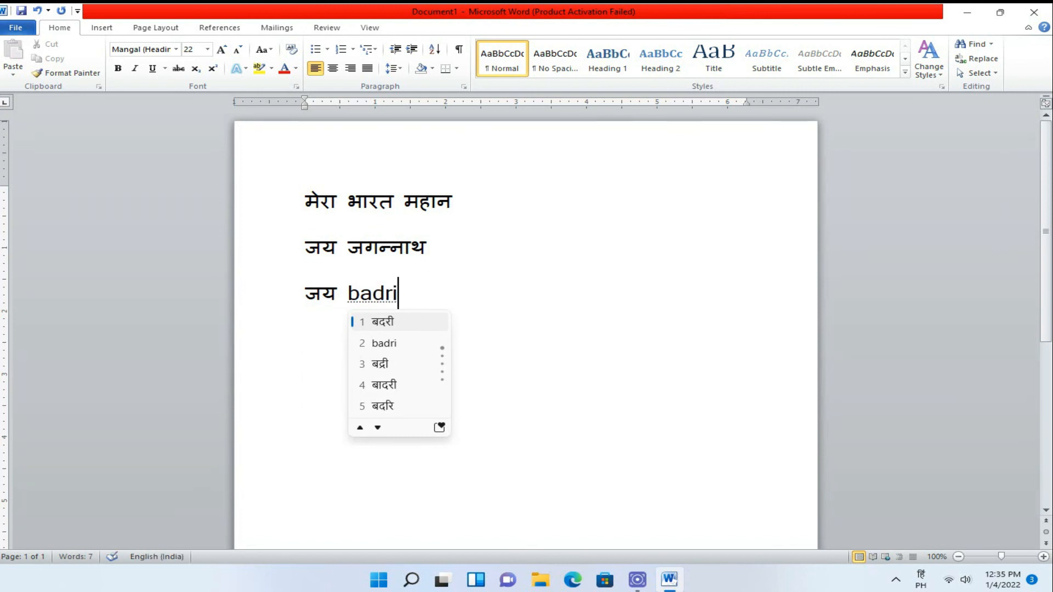
{"action": "type", "text": "nath"}
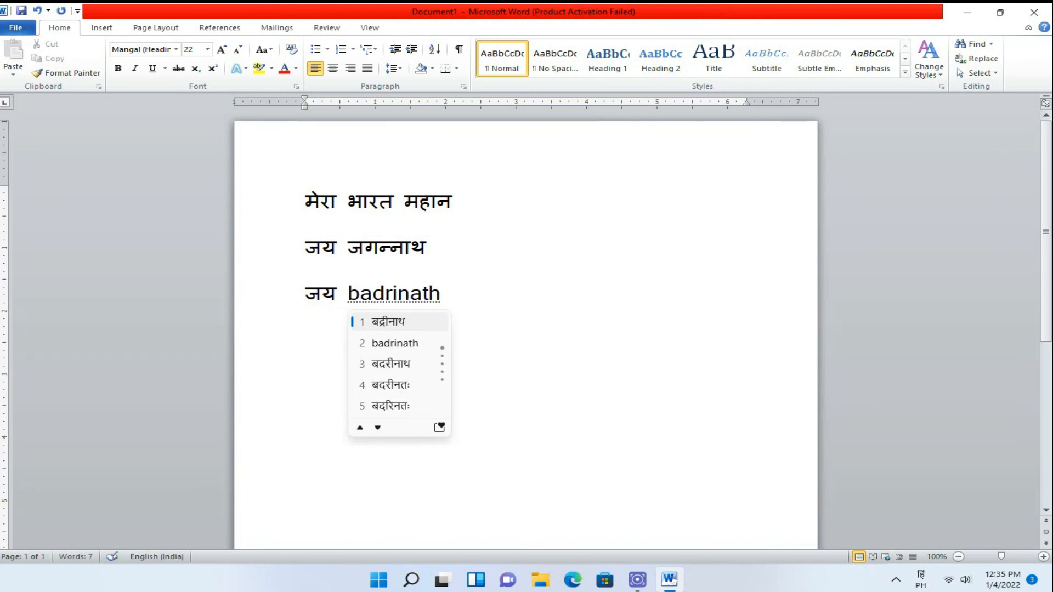
{"action": "left_click", "coordinate": [386, 321]}
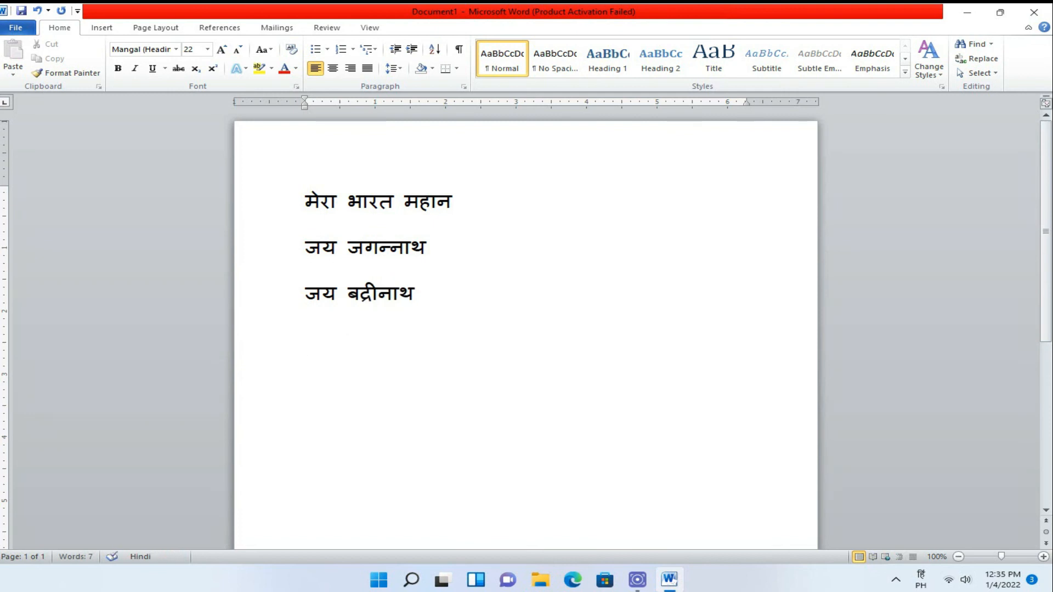
{"action": "key", "text": "enter"}
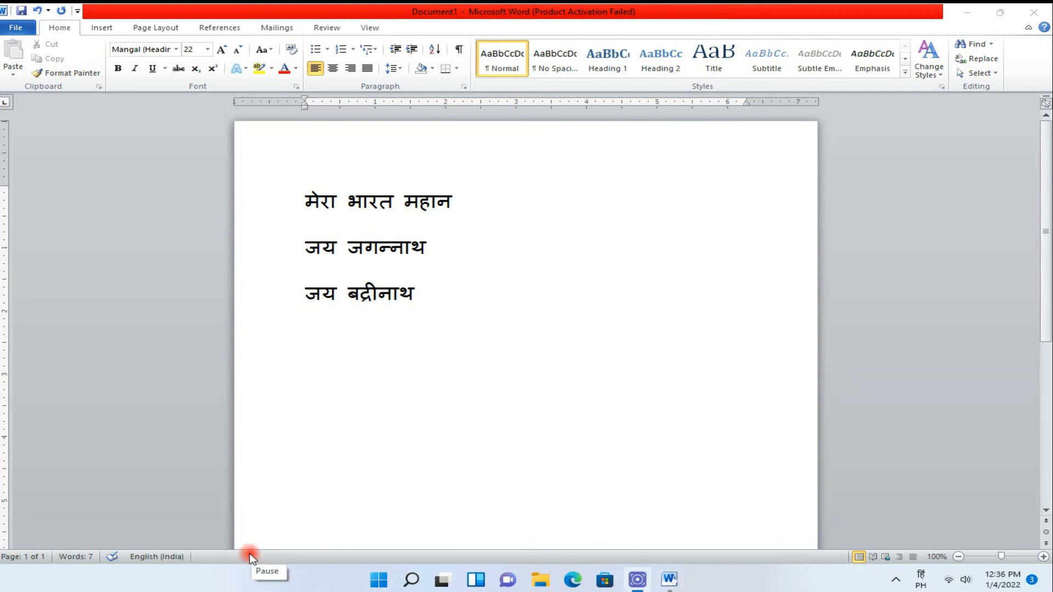
Type 'samapta' phonetically and accept the Hindi suggestion समाप्त.
{"action": "left_click", "coordinate": [319, 380]}
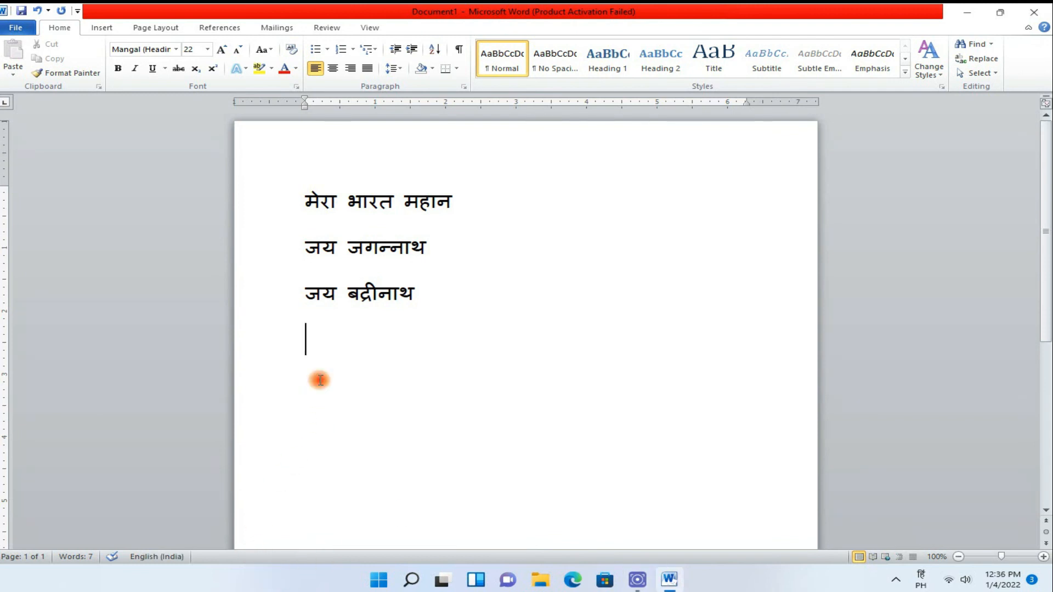
{"action": "type", "text": "sam"}
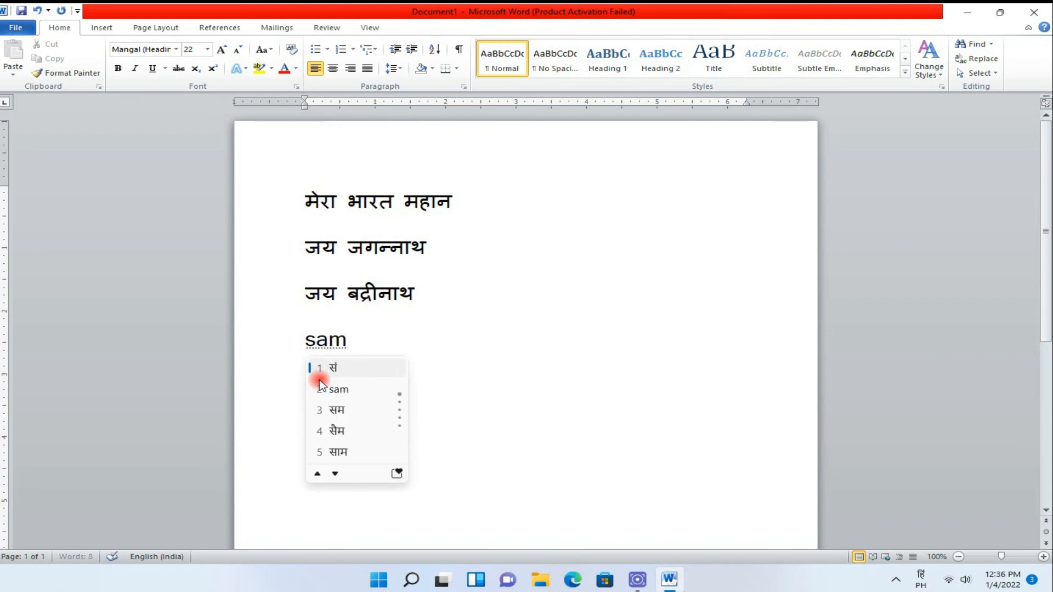
{"action": "type", "text": "apta"}
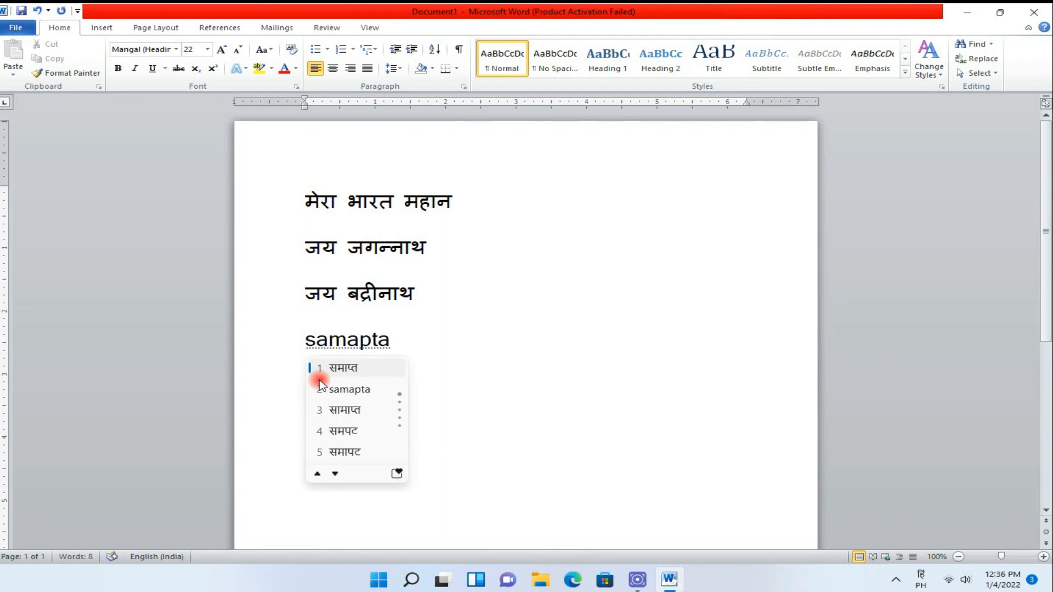
{"action": "left_click", "coordinate": [343, 368]}
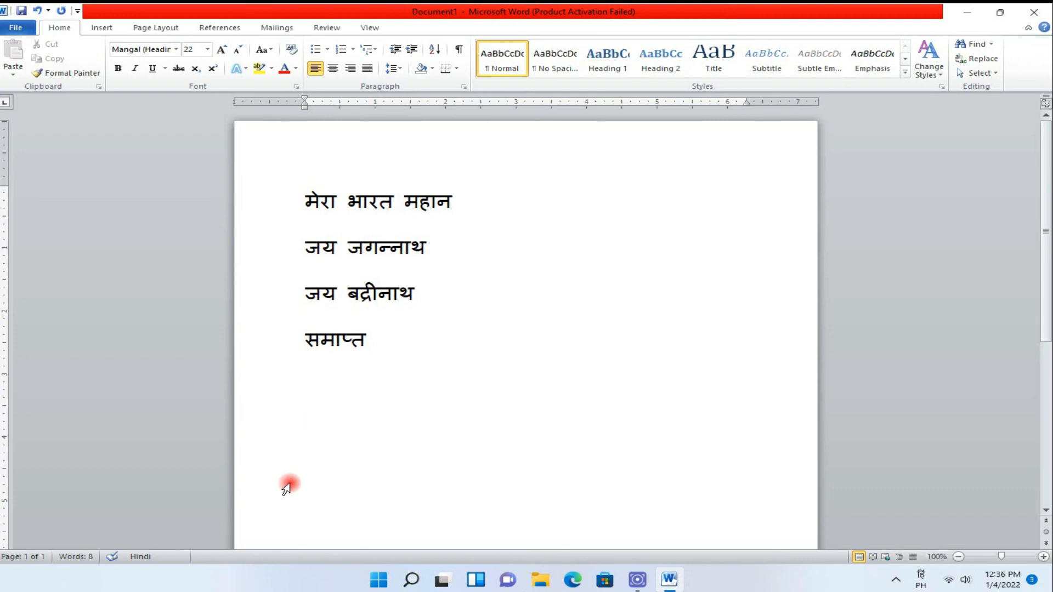